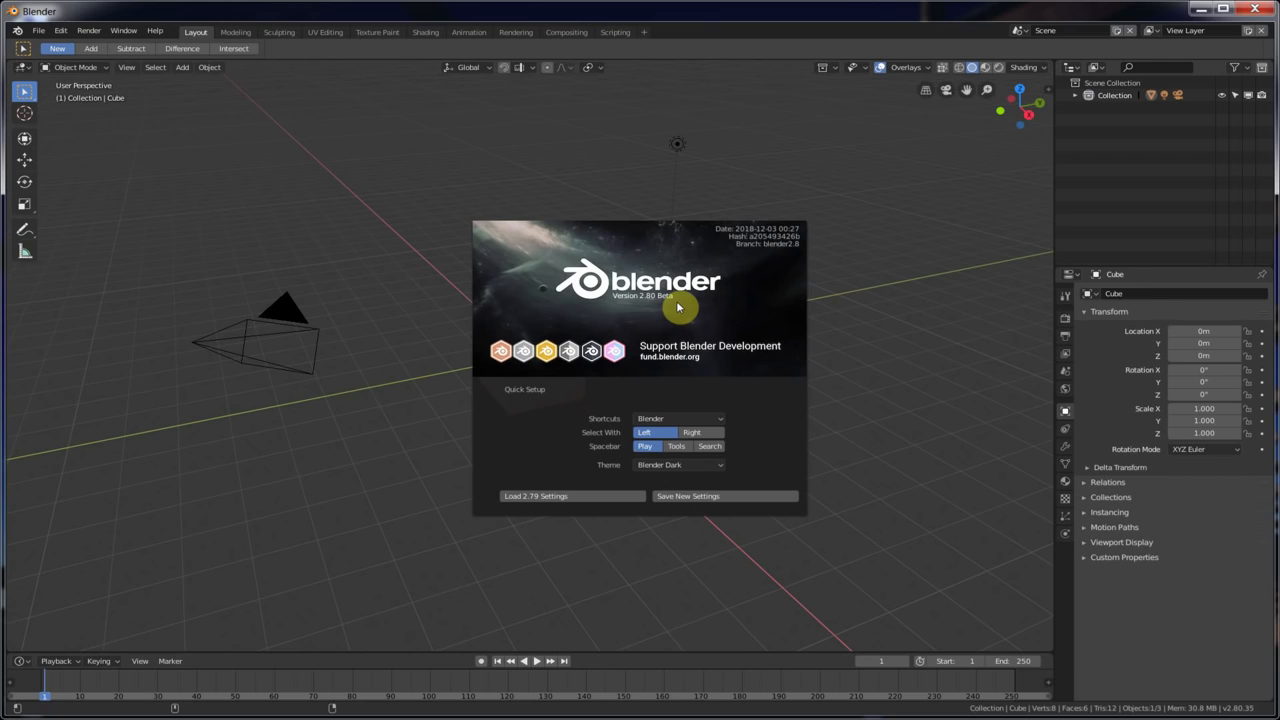
mouse_move(744, 439)
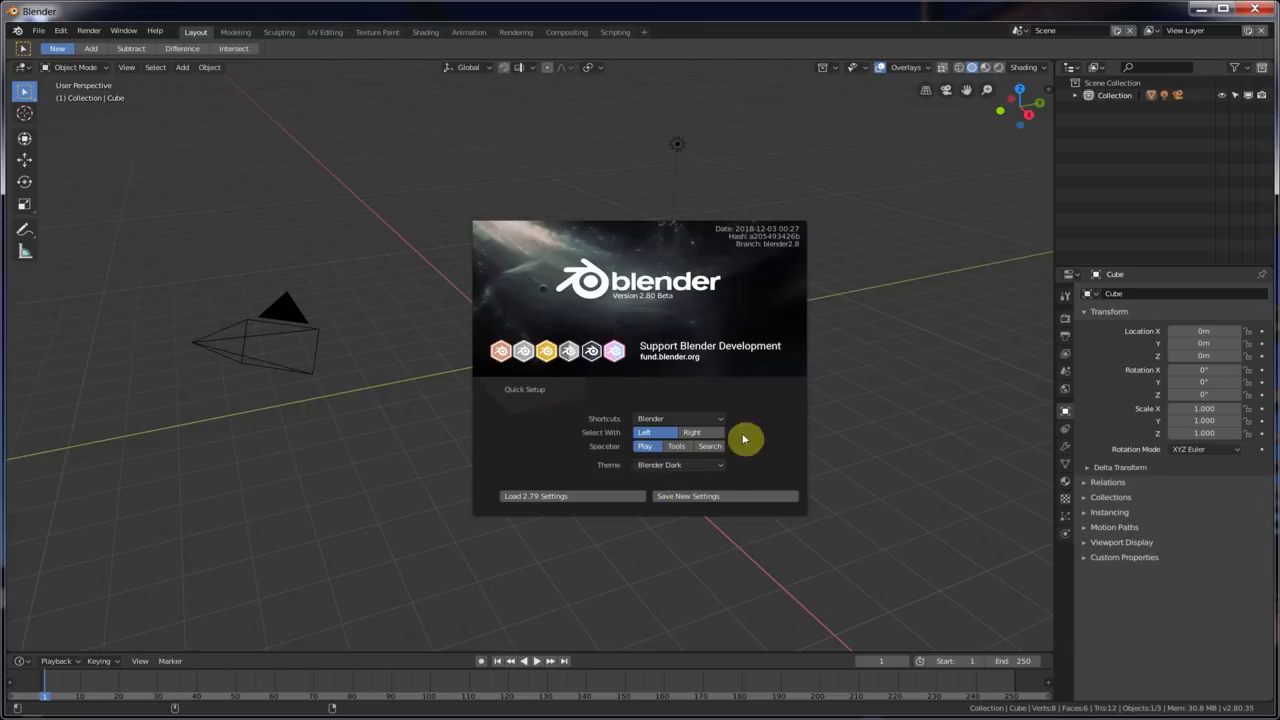
mouse_move(605, 440)
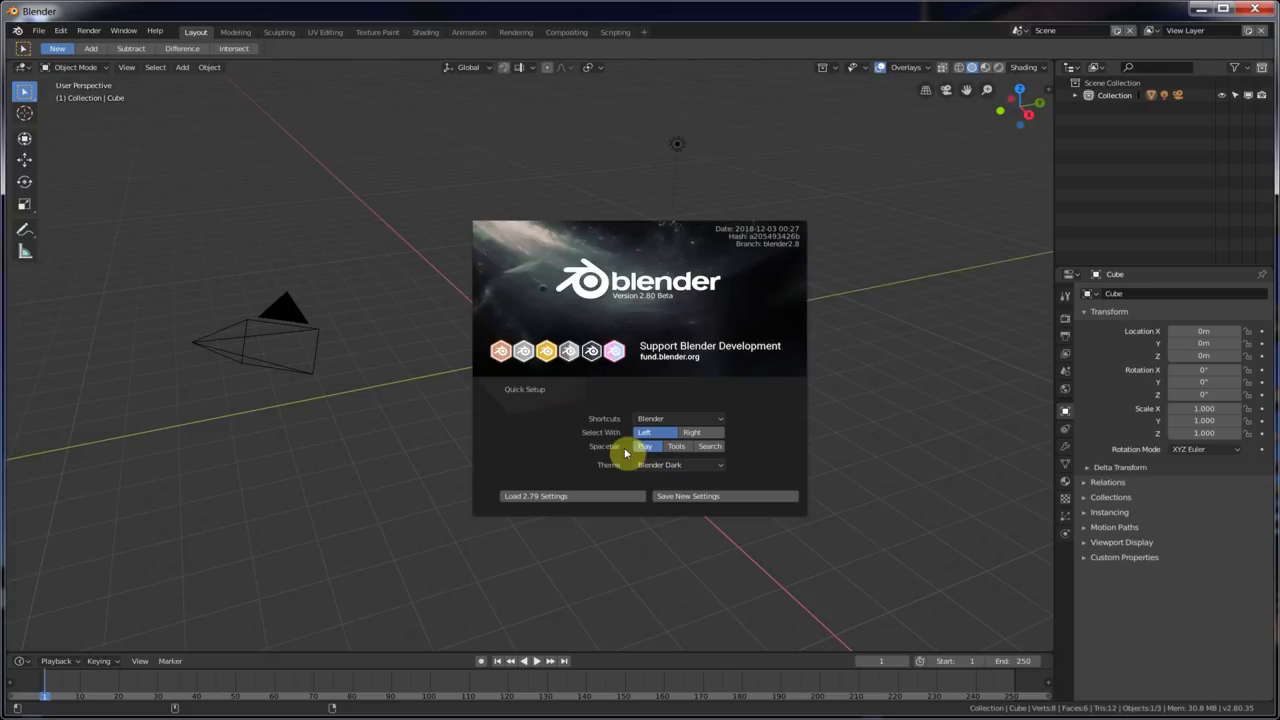
mouse_move(810, 12)
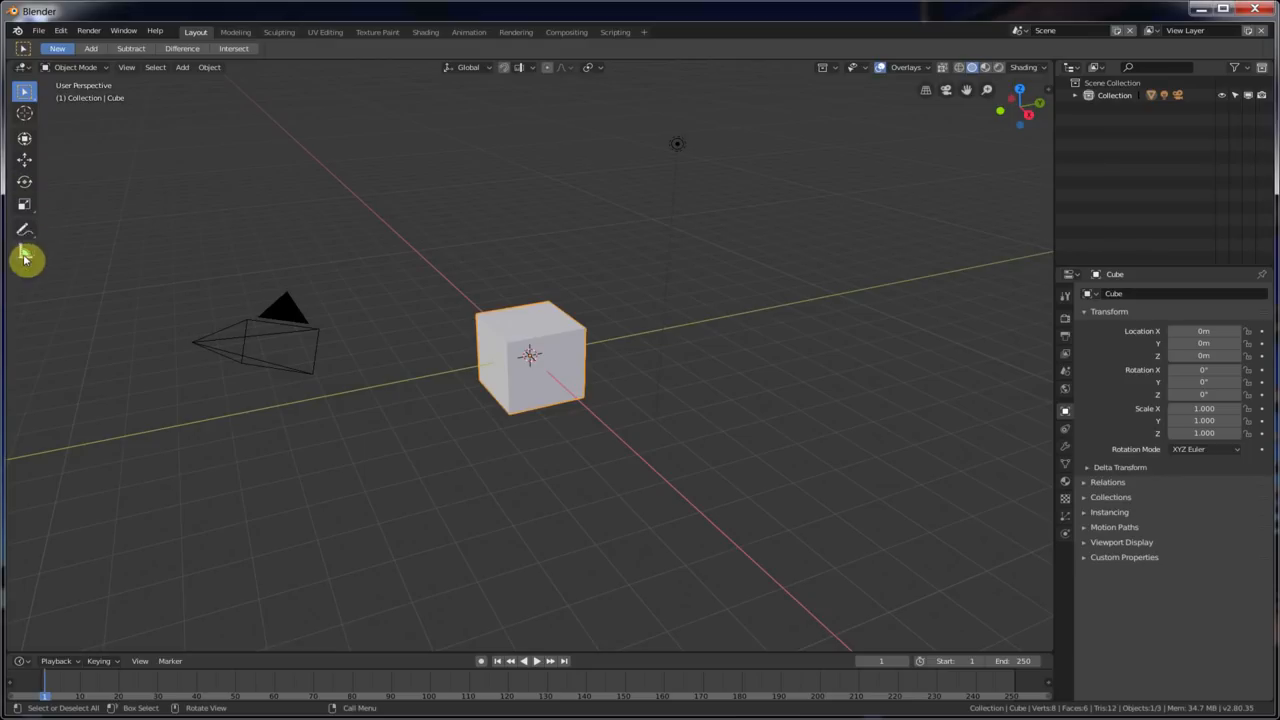
mouse_move(360, 252)
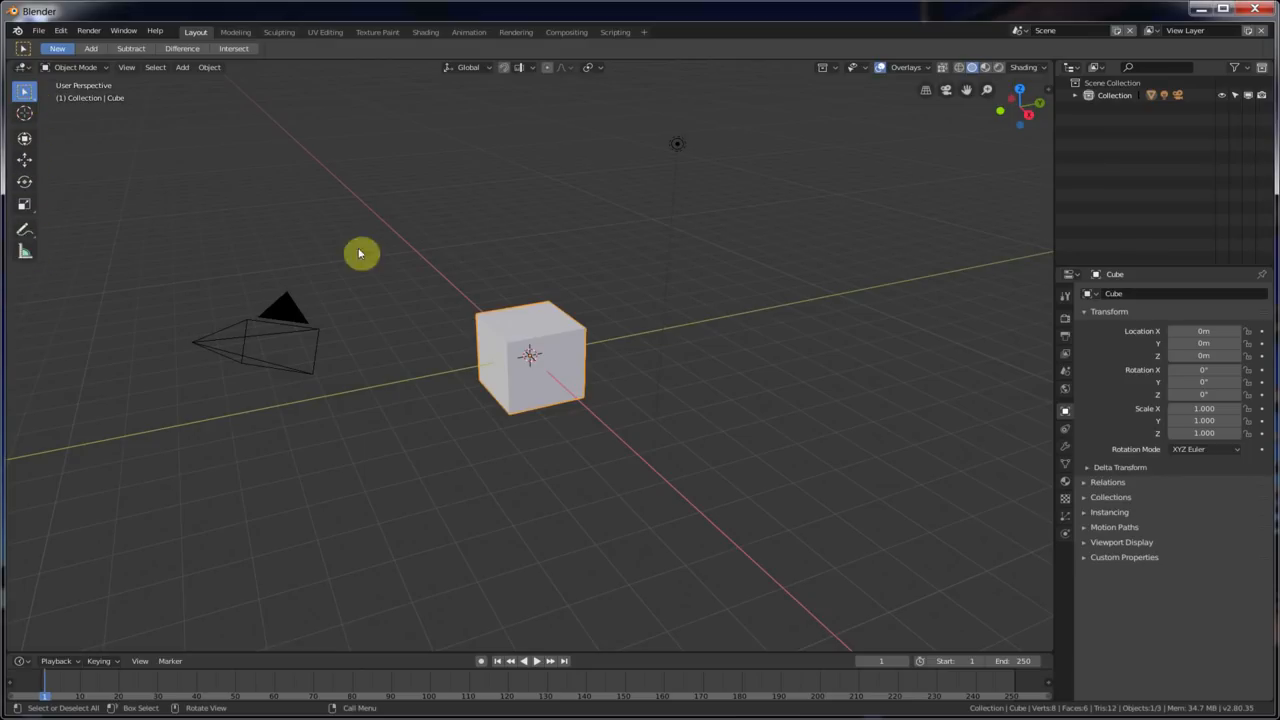
mouse_move(645, 13)
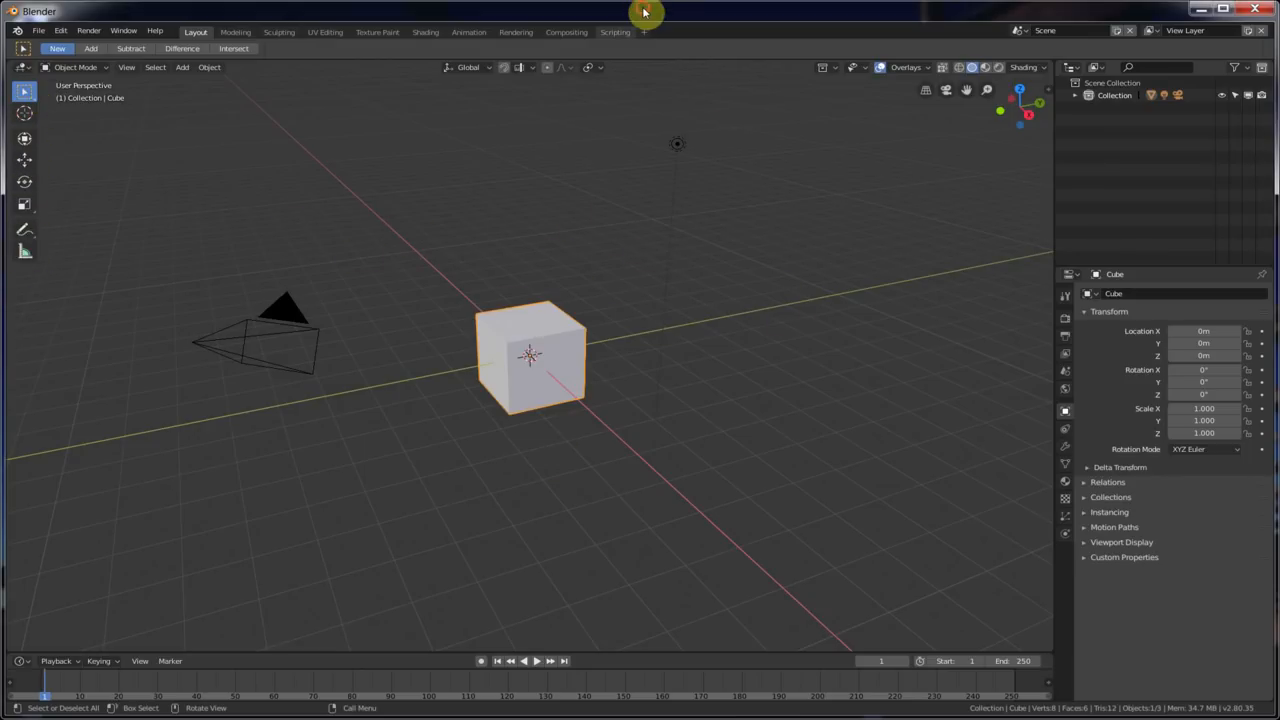
key("shift+space")
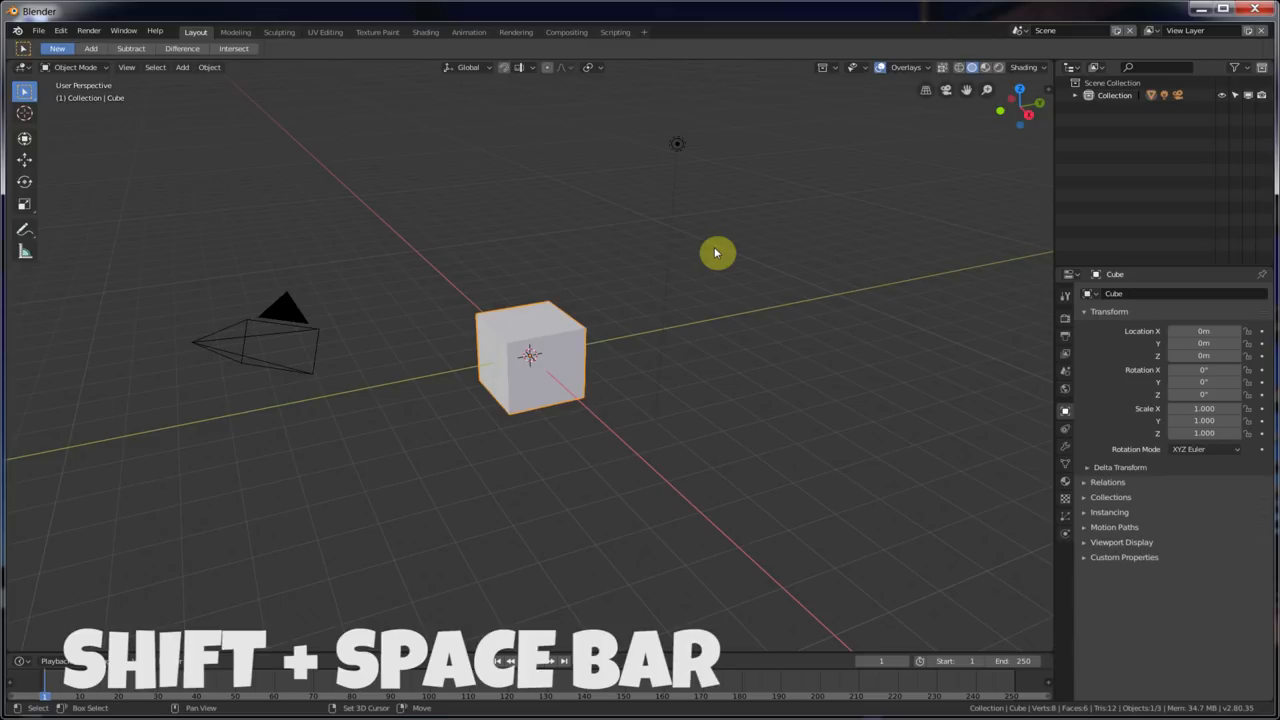
key("shift+space")
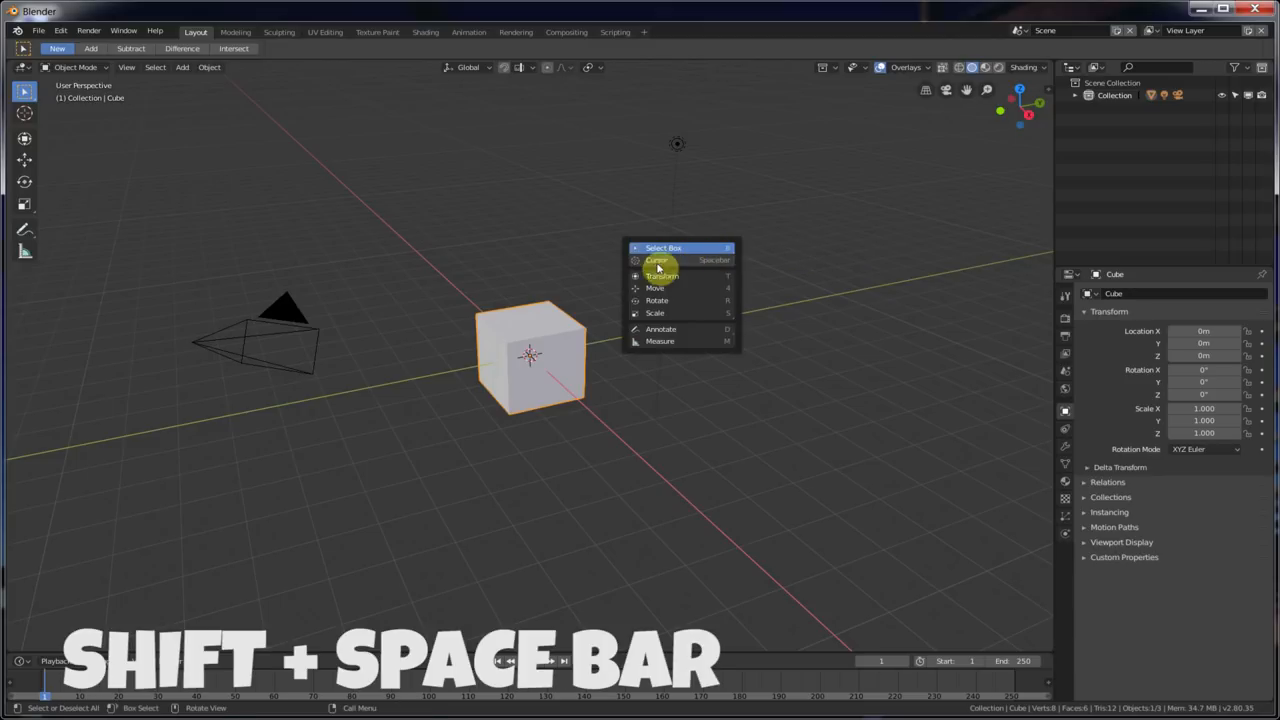
mouse_move(675, 248)
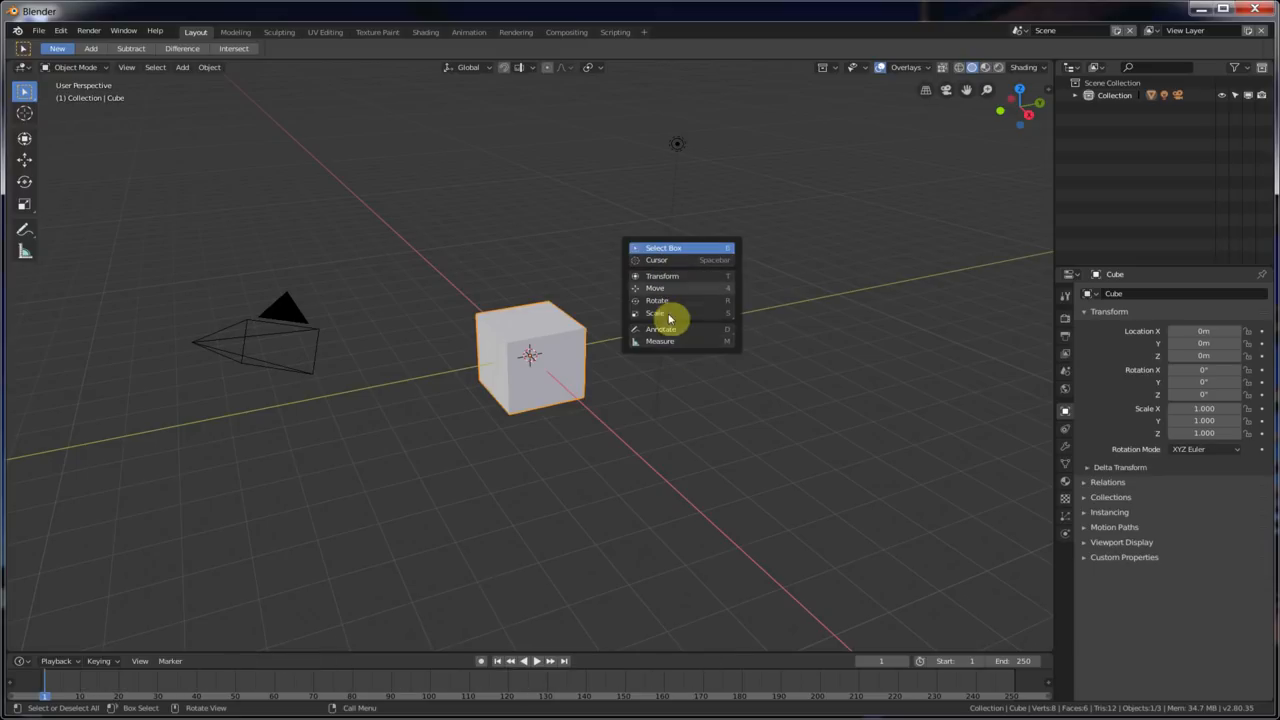
mouse_move(665, 302)
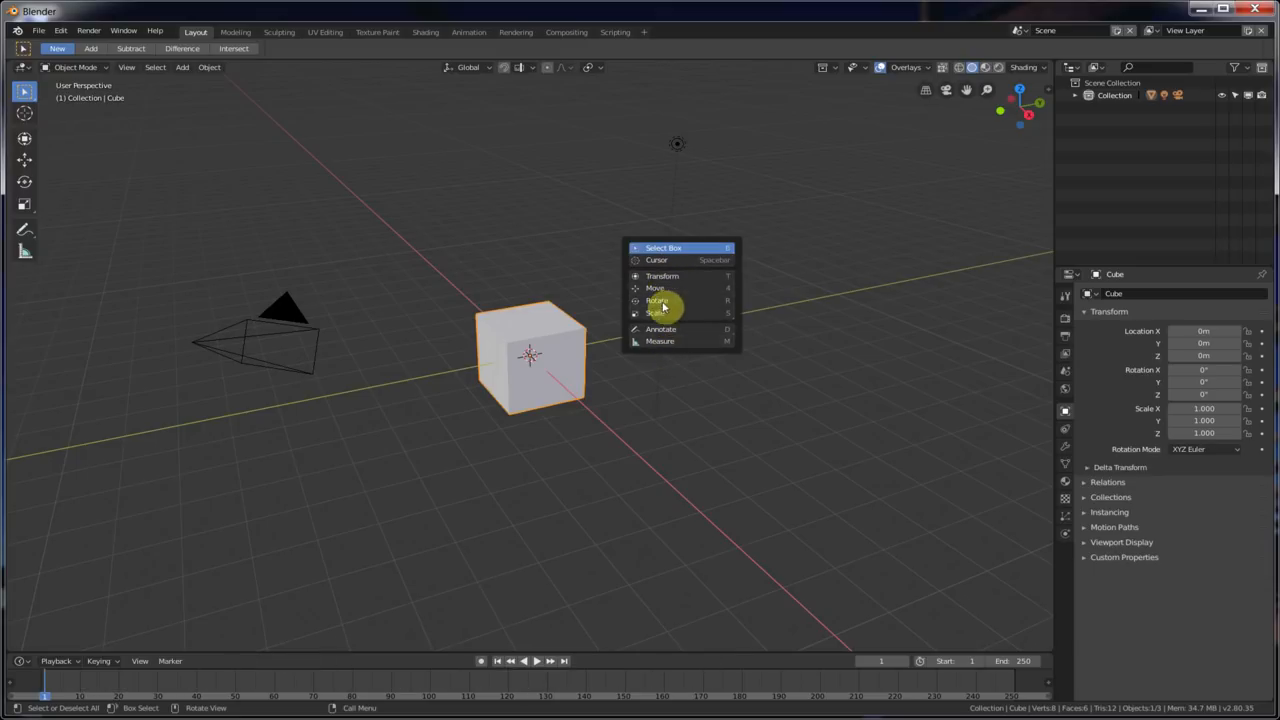
mouse_move(600, 333)
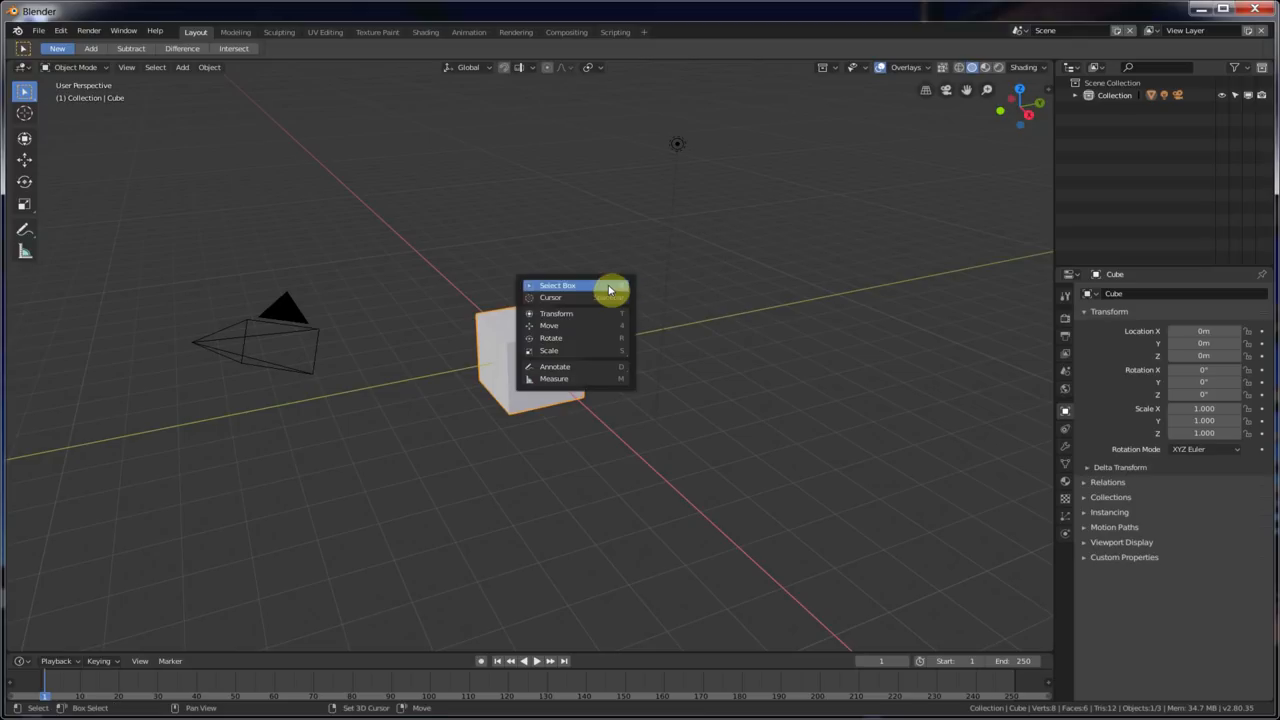
mouse_move(585, 313)
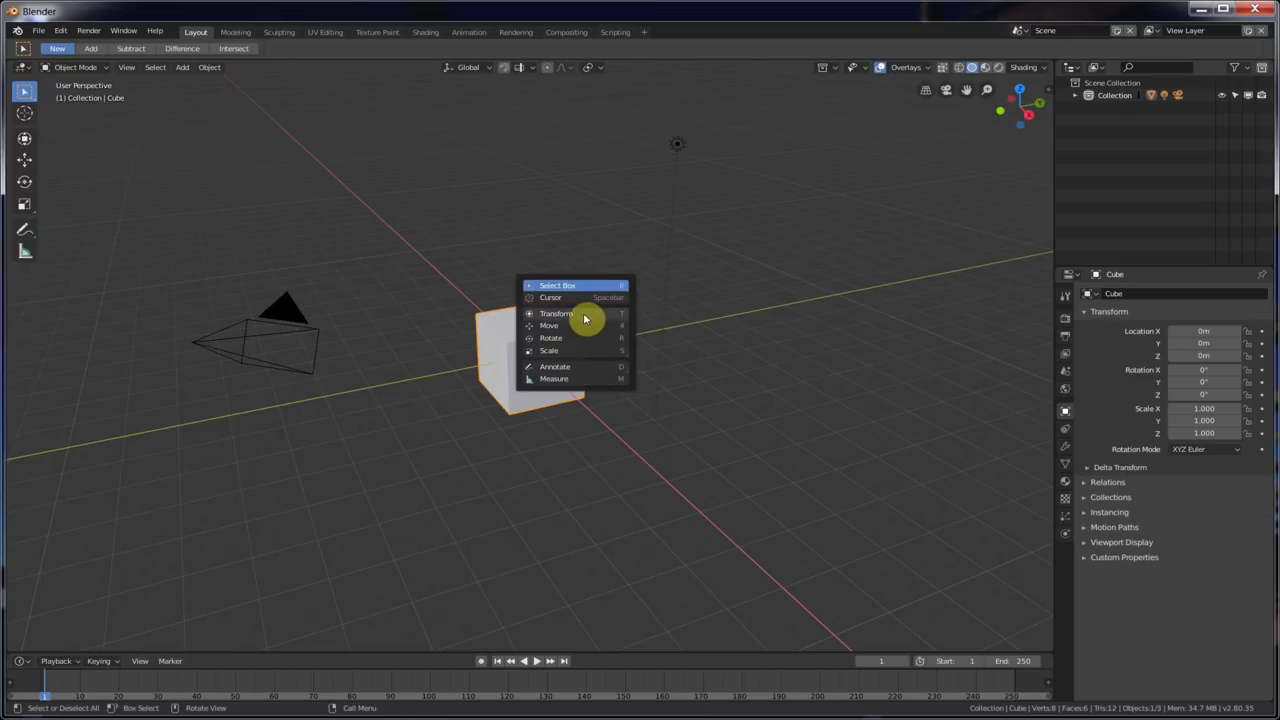
mouse_move(597, 355)
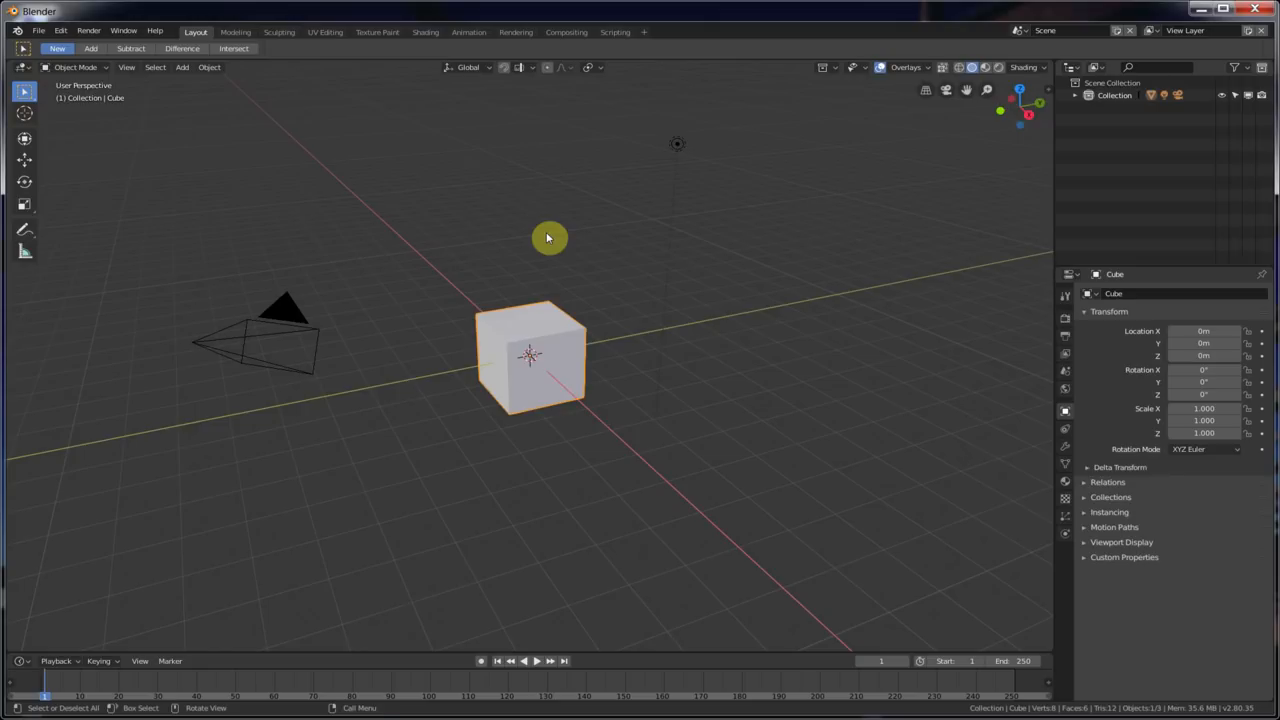
key("ctrl+tab")
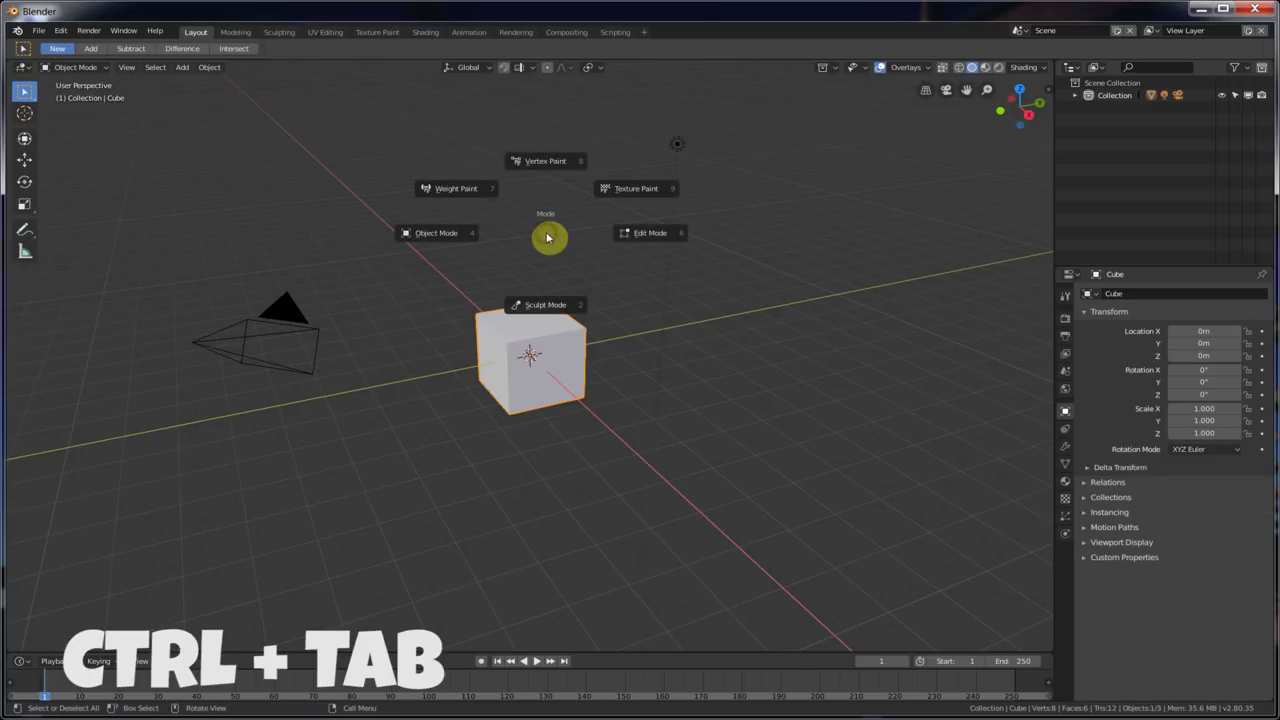
mouse_move(545, 161)
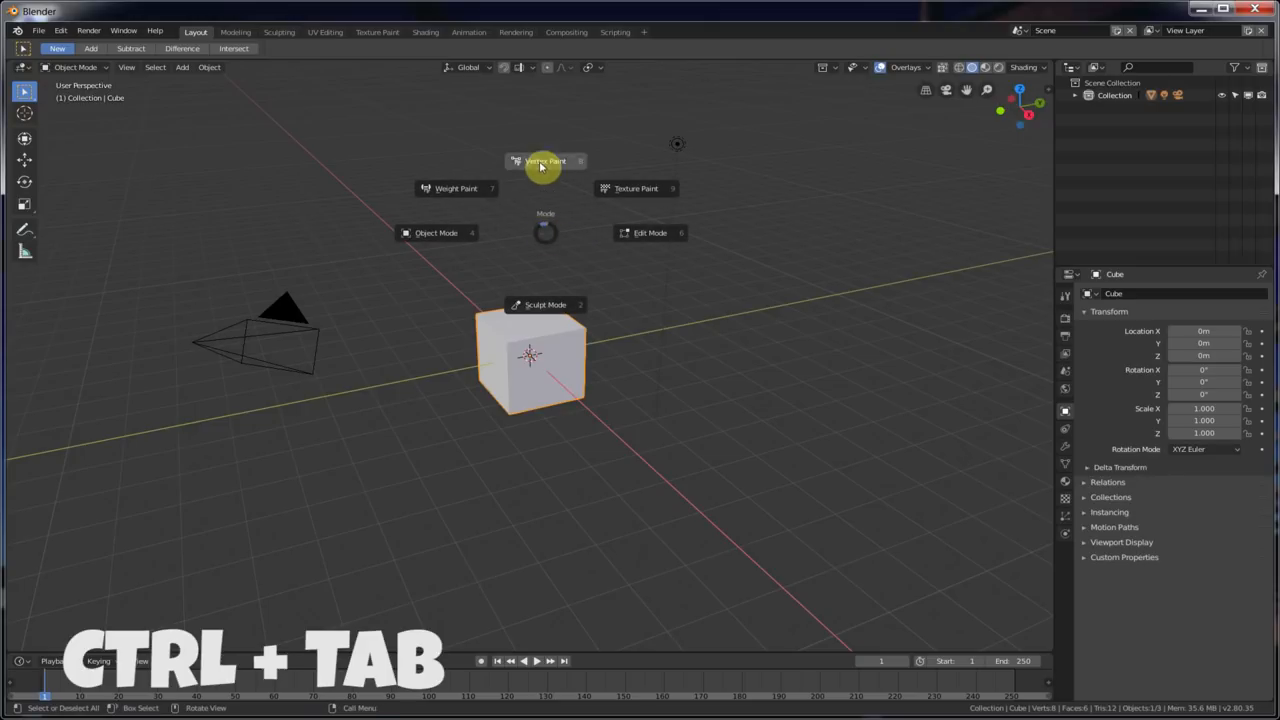
mouse_move(427, 202)
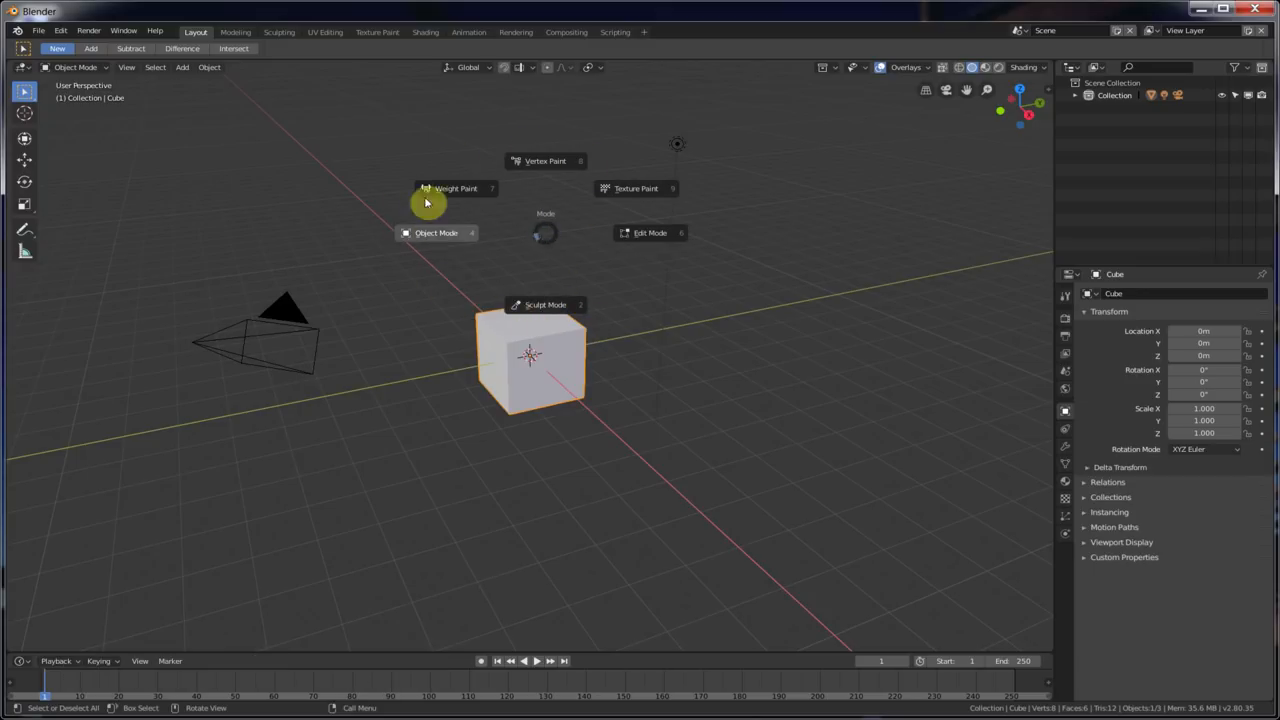
mouse_move(640, 222)
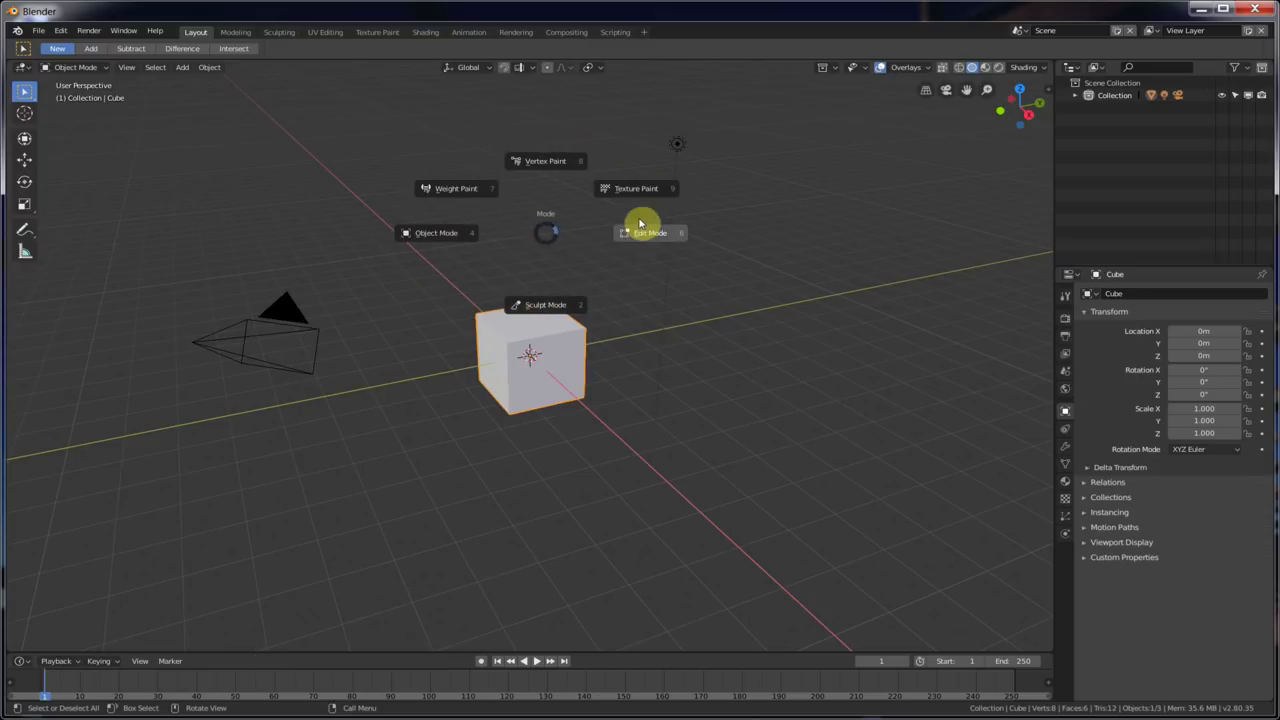
mouse_move(678, 235)
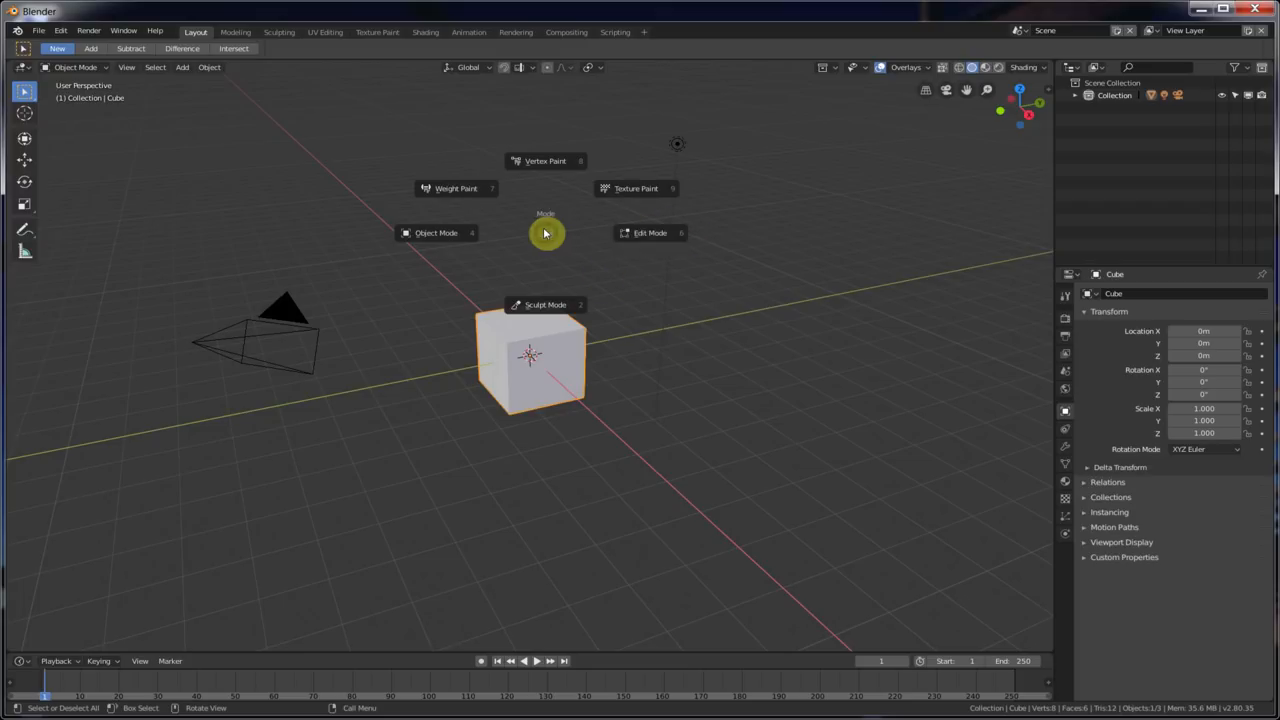
left_click(650, 233)
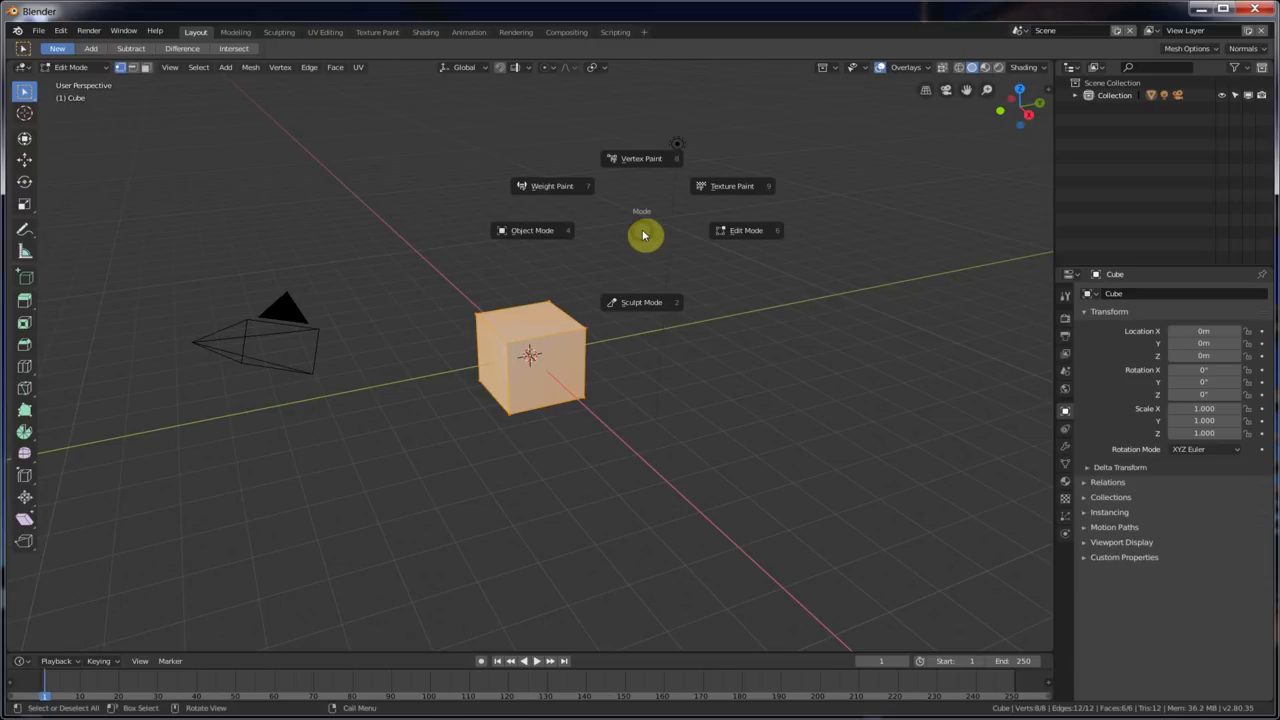
mouse_move(660, 234)
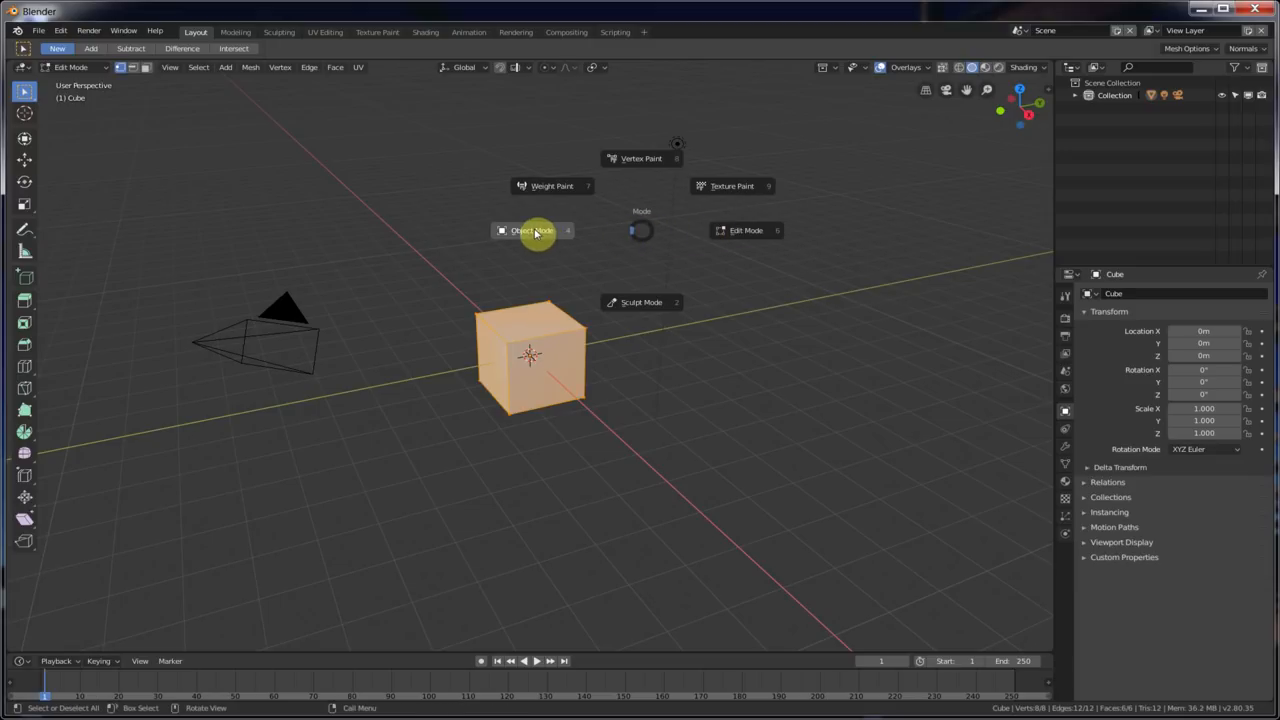
left_click(533, 230)
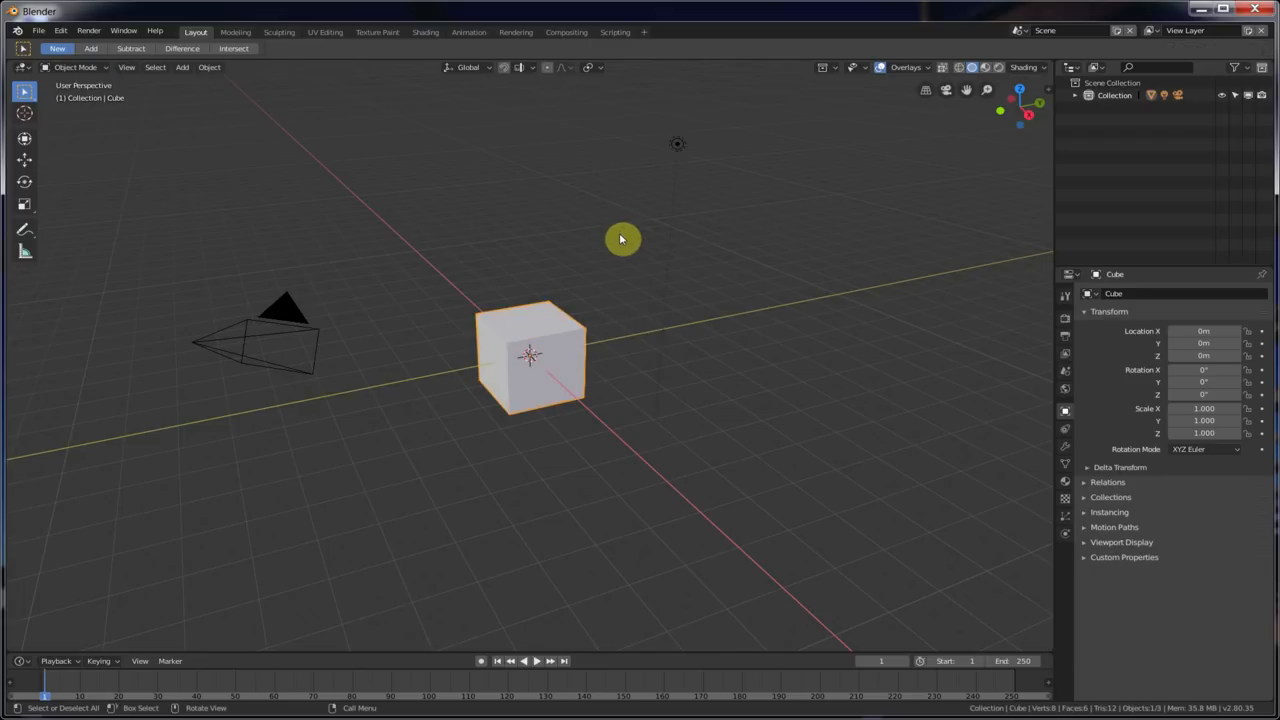
mouse_move(613, 258)
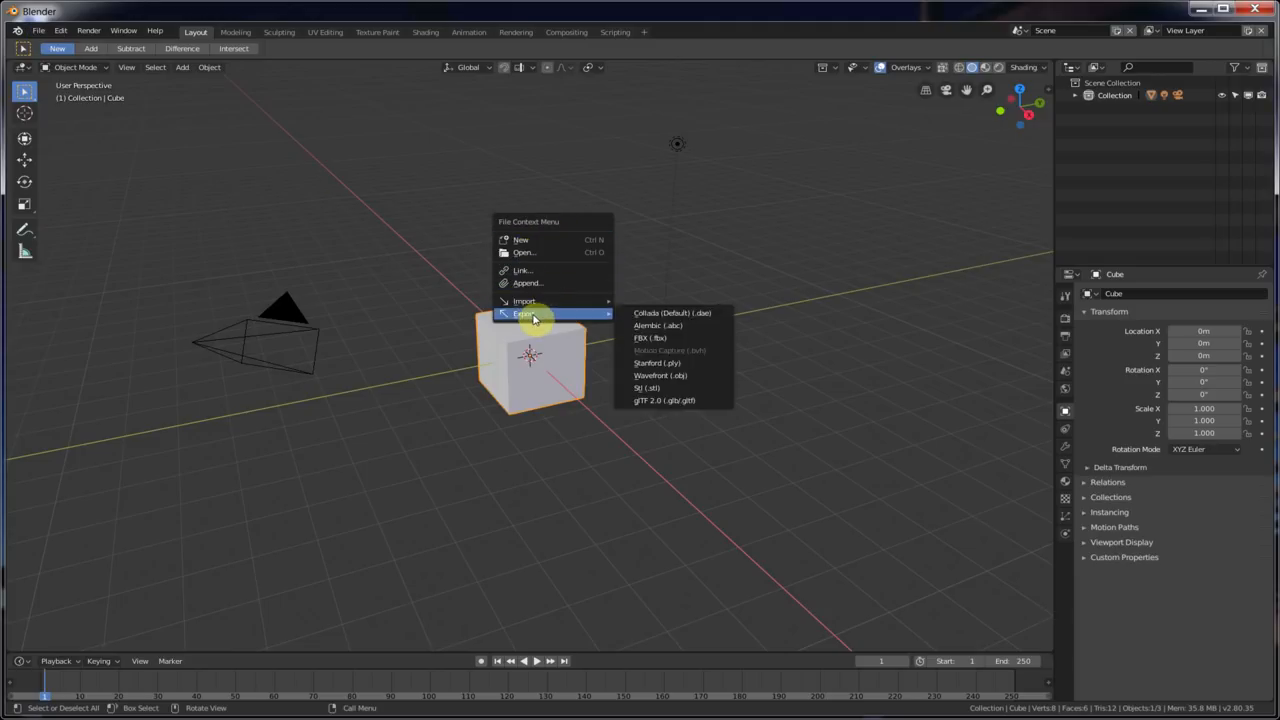
mouse_move(578, 240)
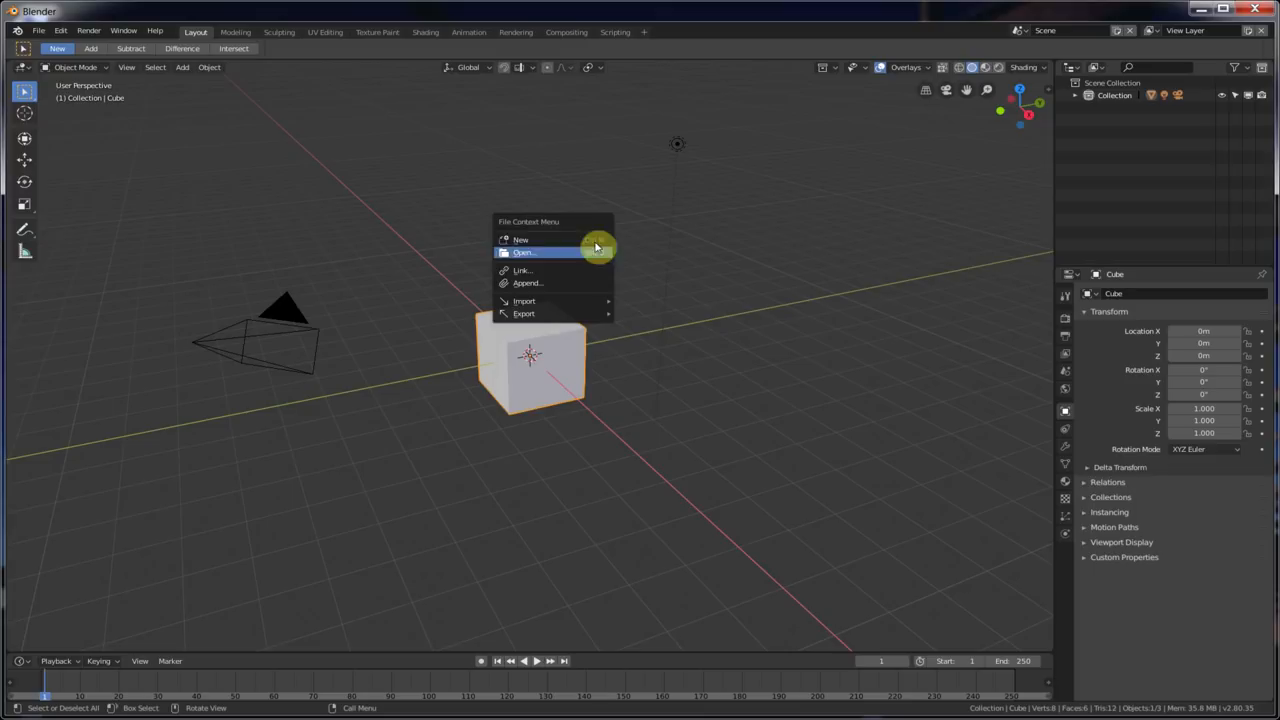
key("f3")
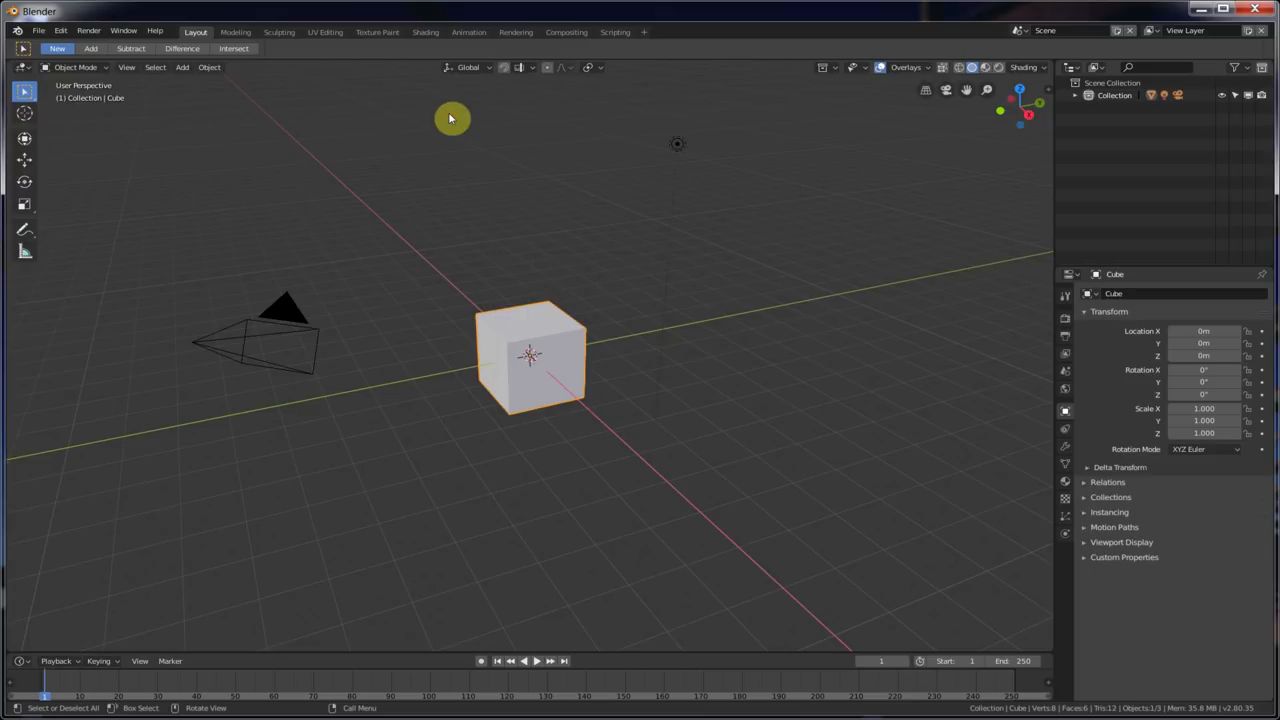
key("F4")
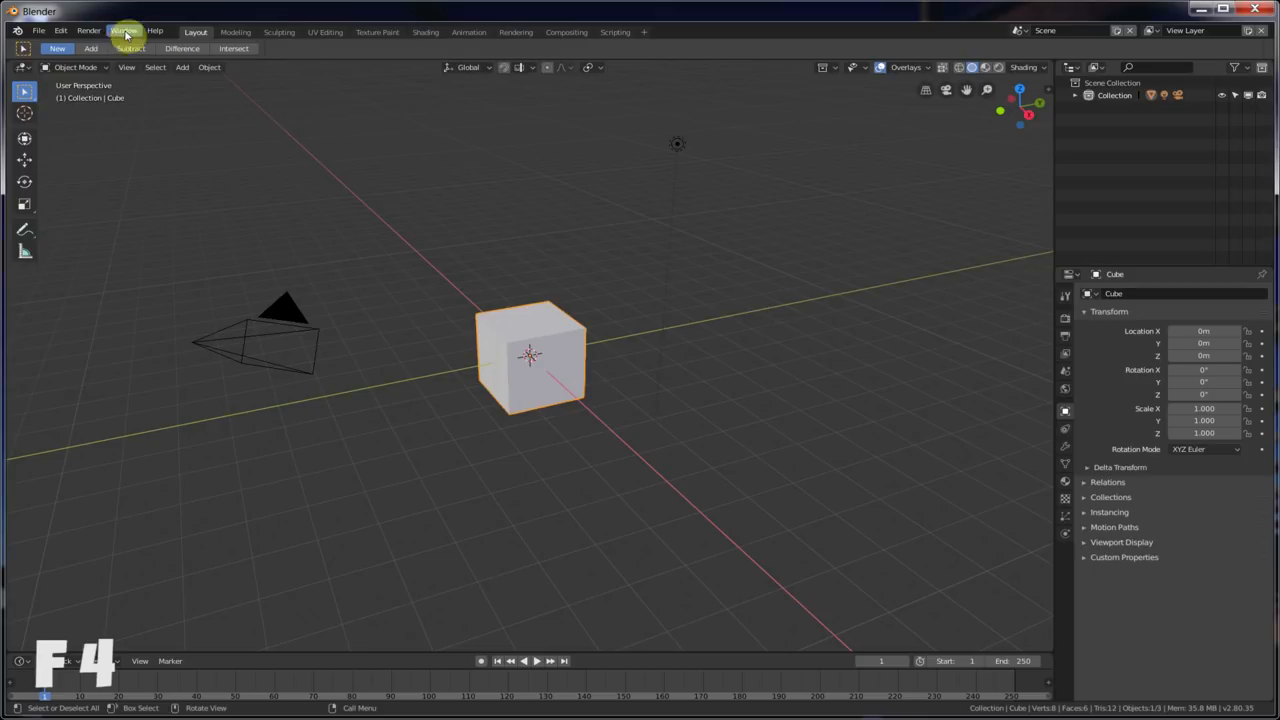
- Dismiss the window context menu and select all objects — cube, camera and light — with A
left_click(123, 31)
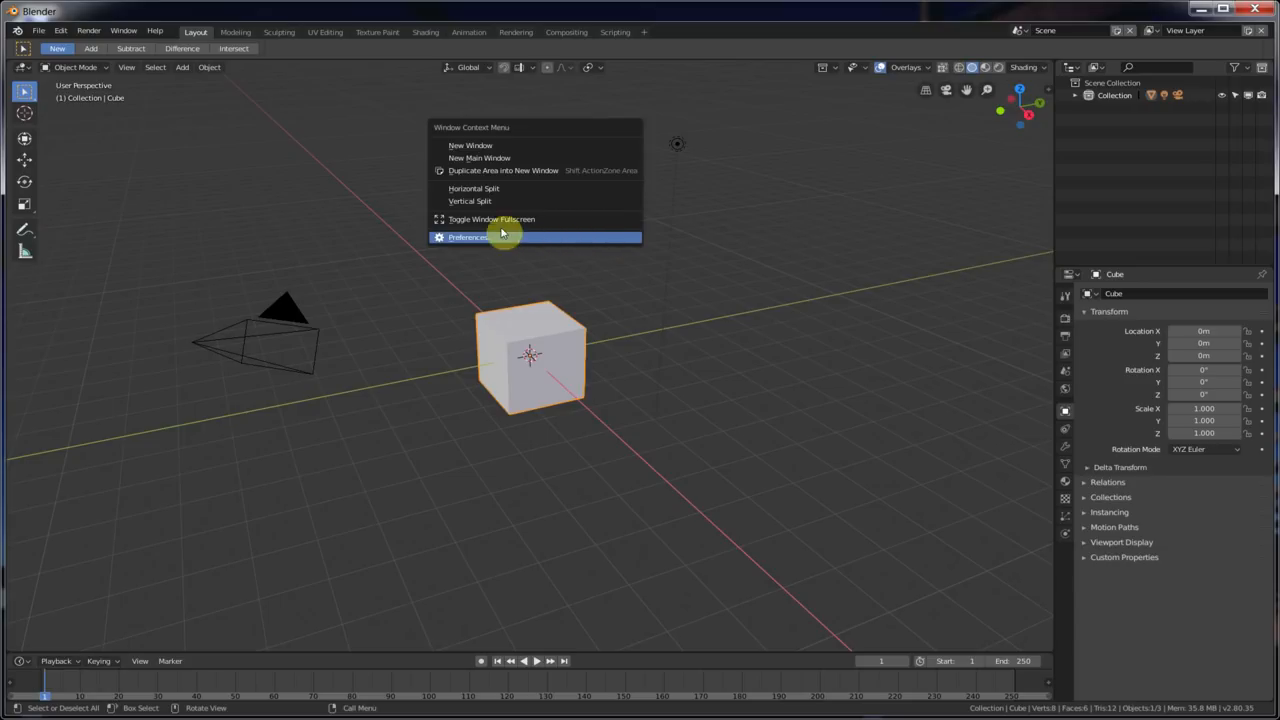
mouse_move(492, 145)
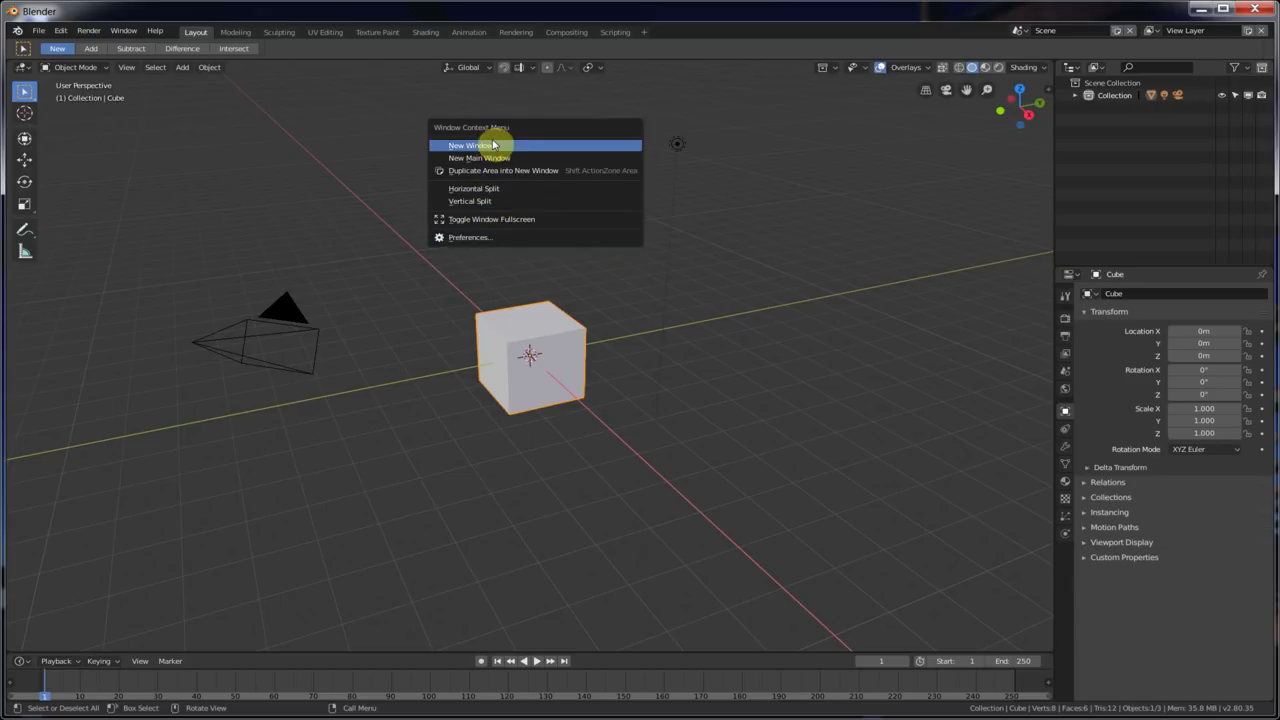
mouse_move(490, 237)
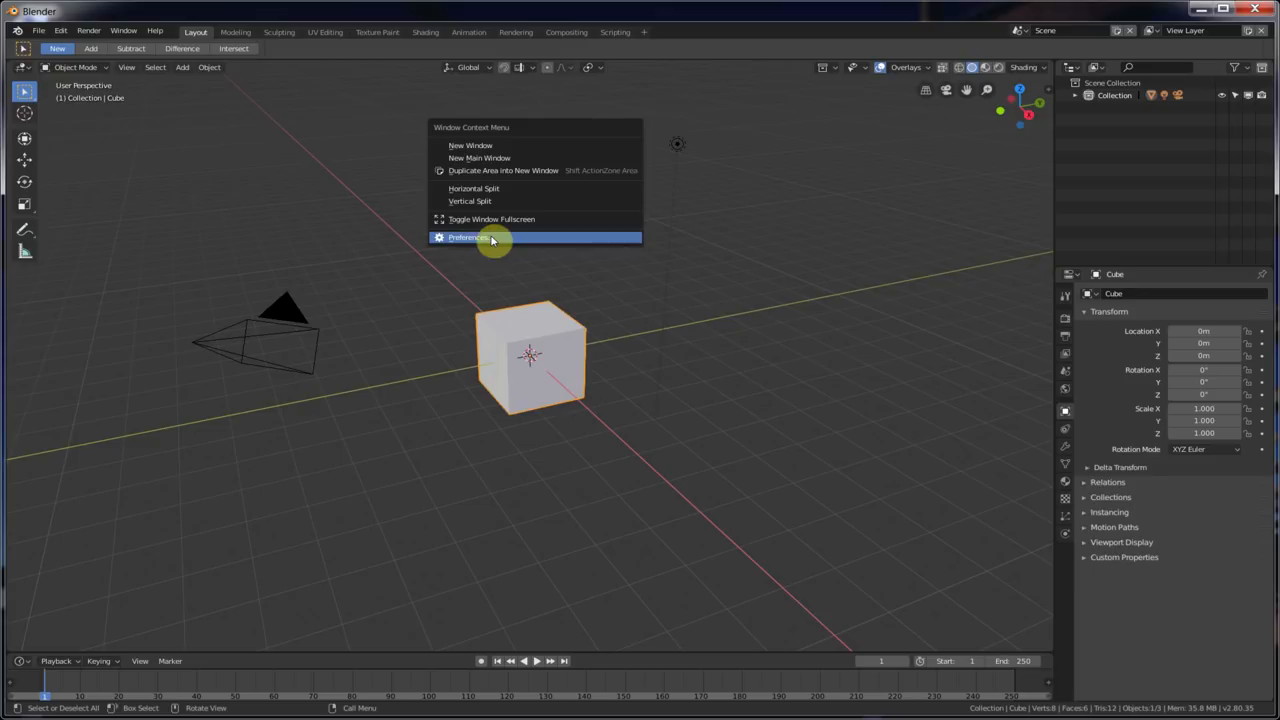
left_click(469, 237)
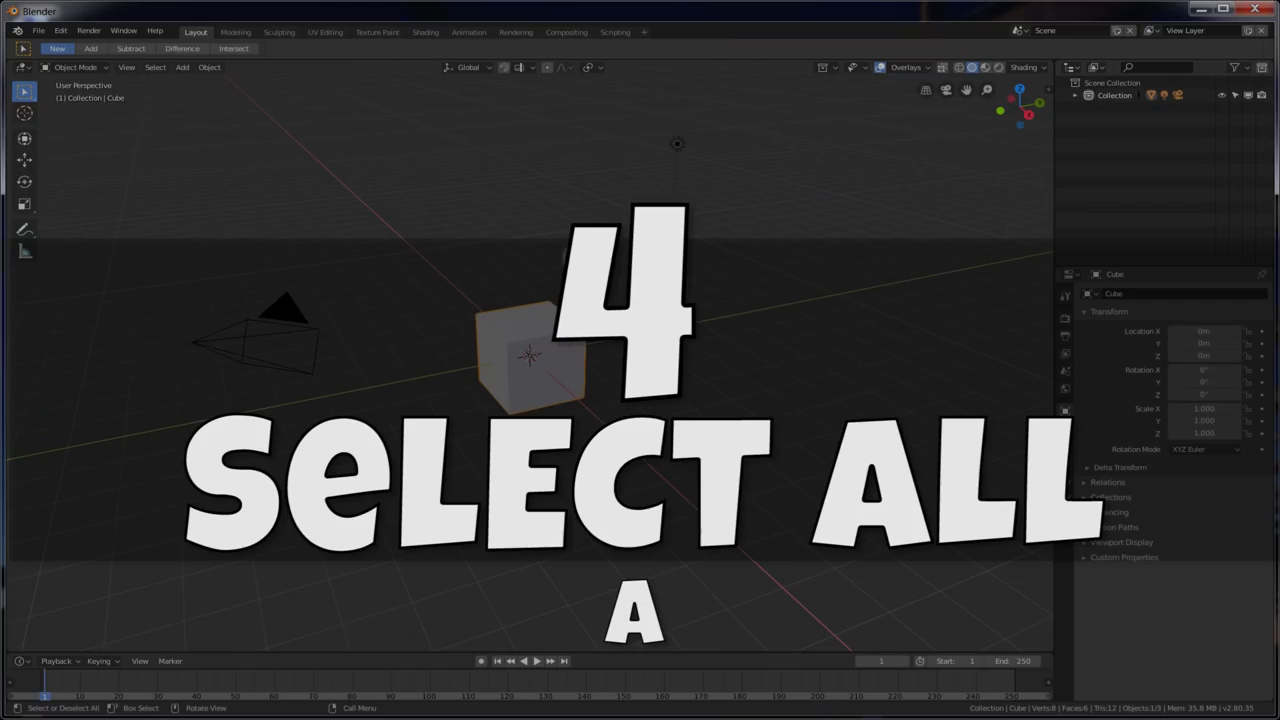
key("a")
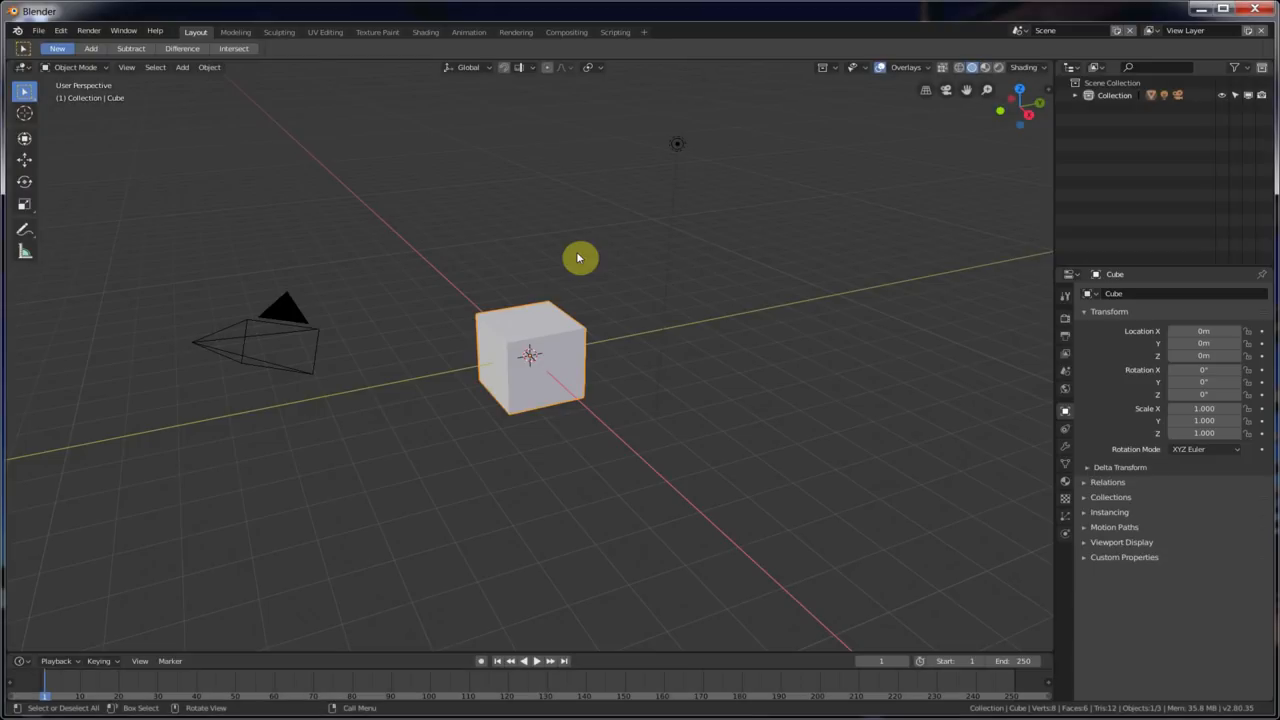
key("a")
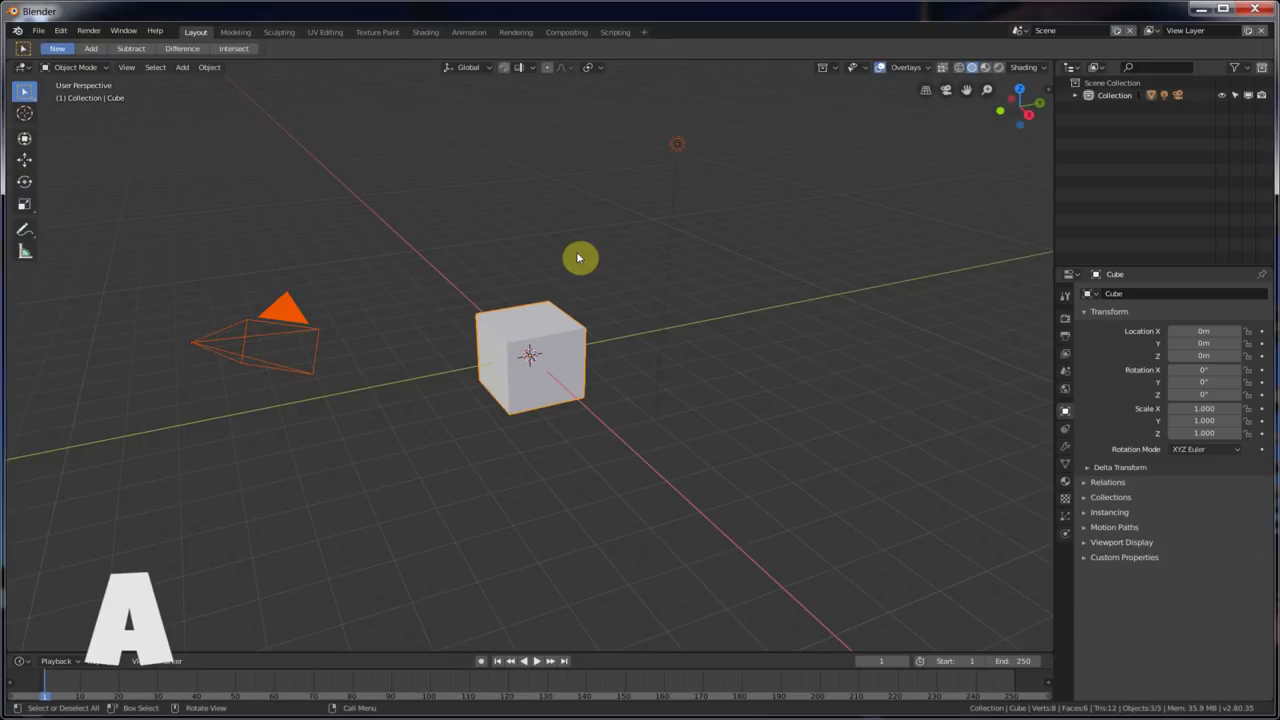
key("alt+a")
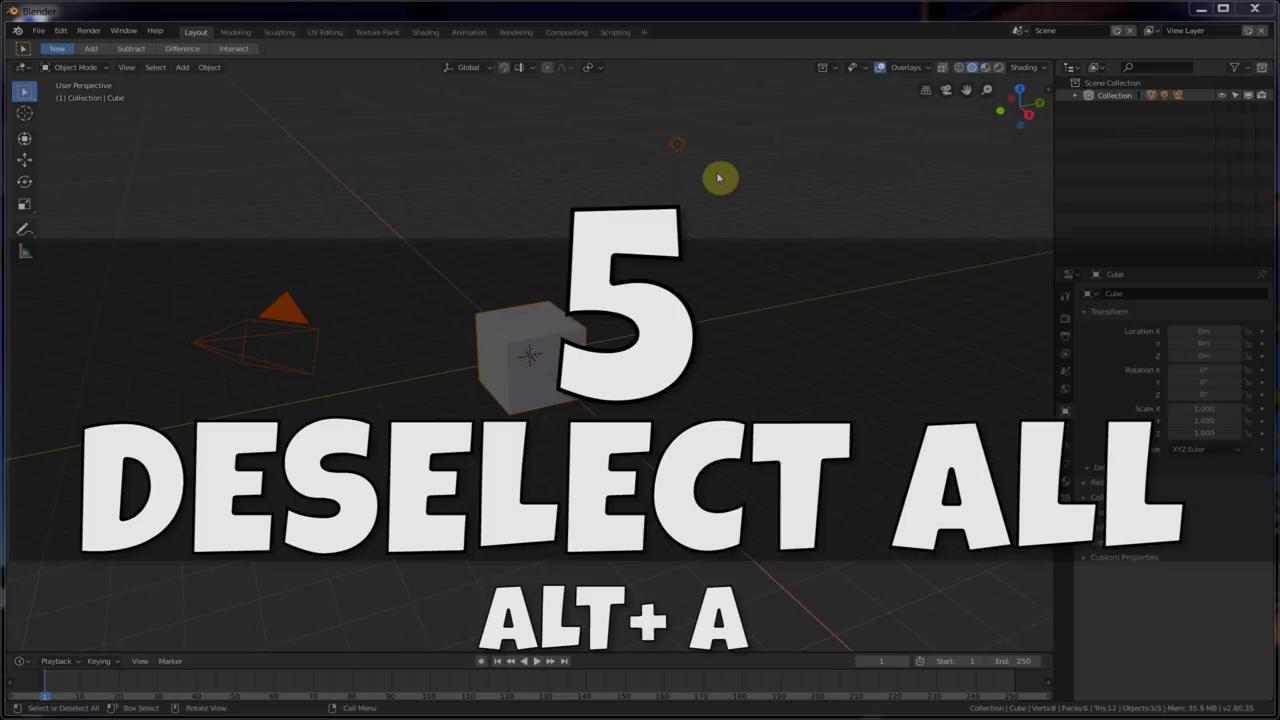
- Deselect everything with Alt+A, toggle the selection back on and off so nothing is selected
key("alt+a")
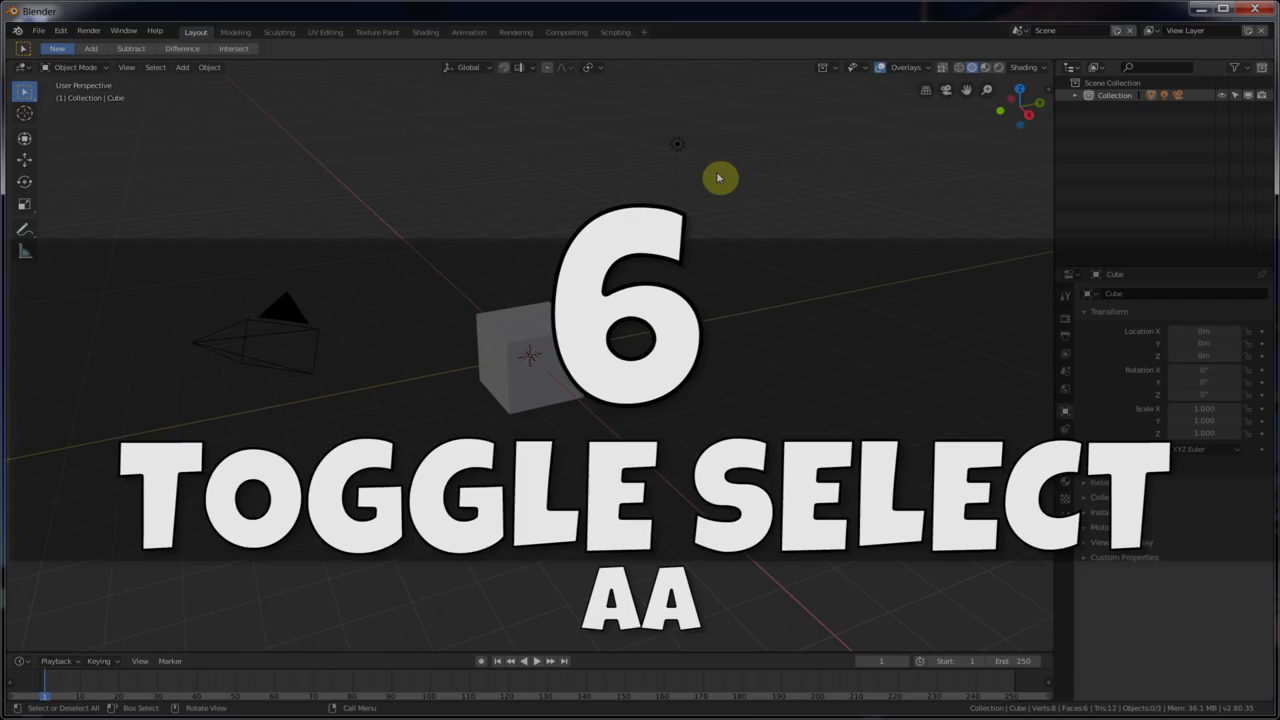
key("a")
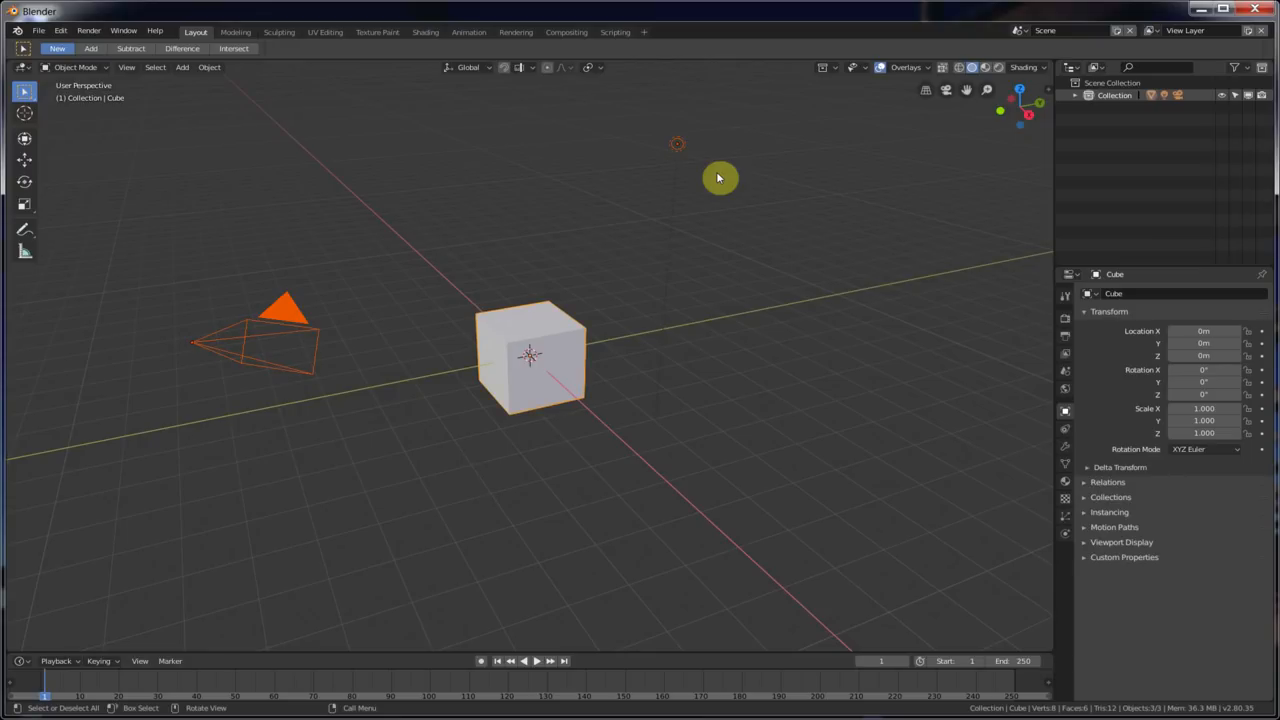
key("a")
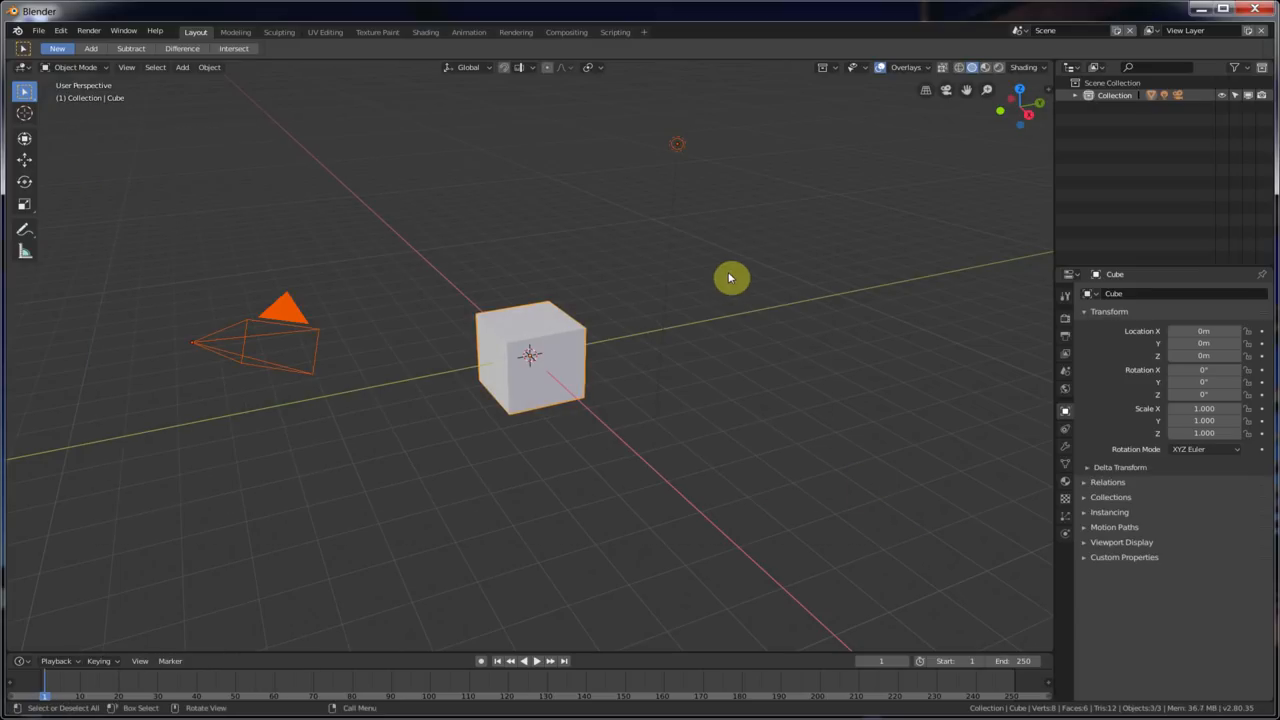
key("space")
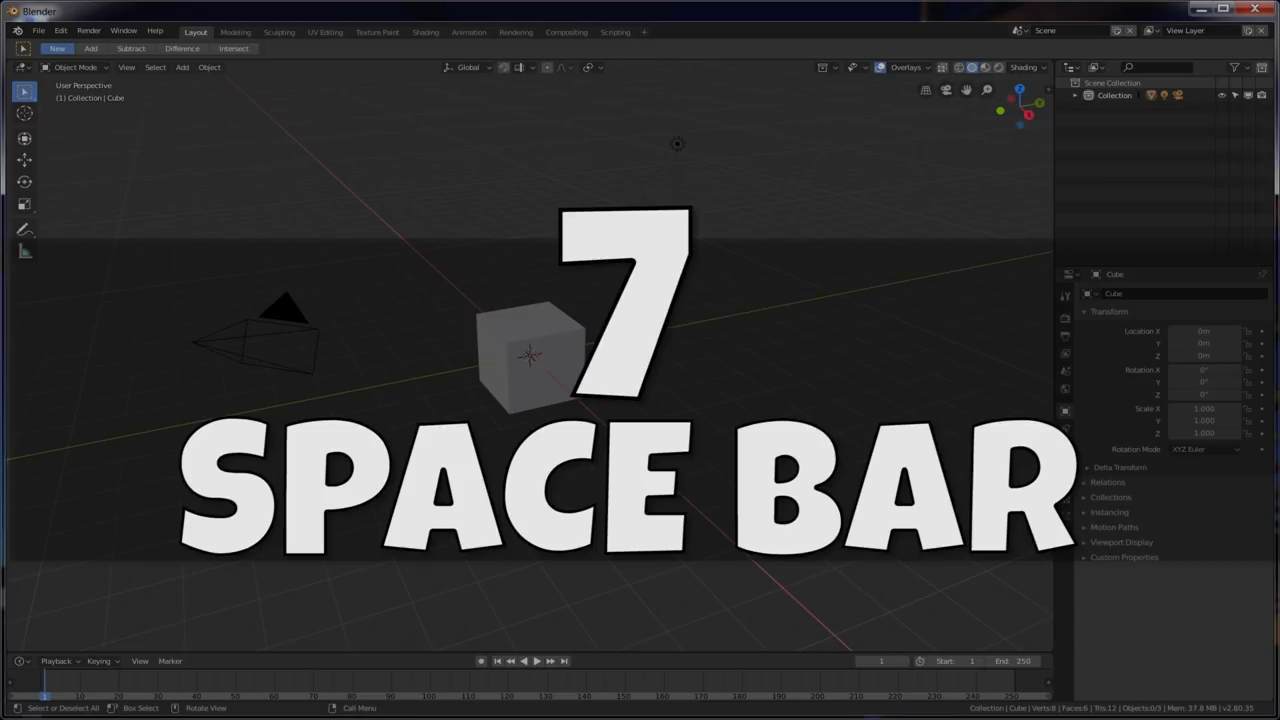
- Play the animation to frame 155 and show the splash screen's quick setup from Help
key("space")
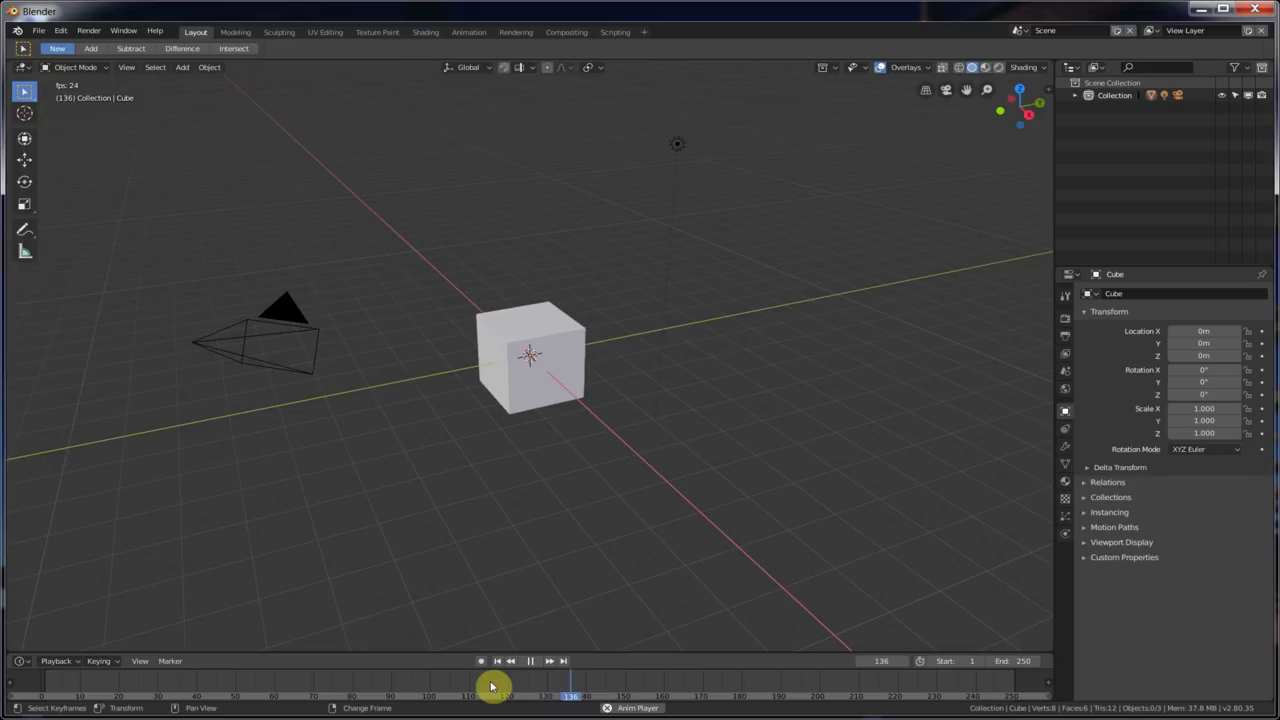
left_click(155, 31)
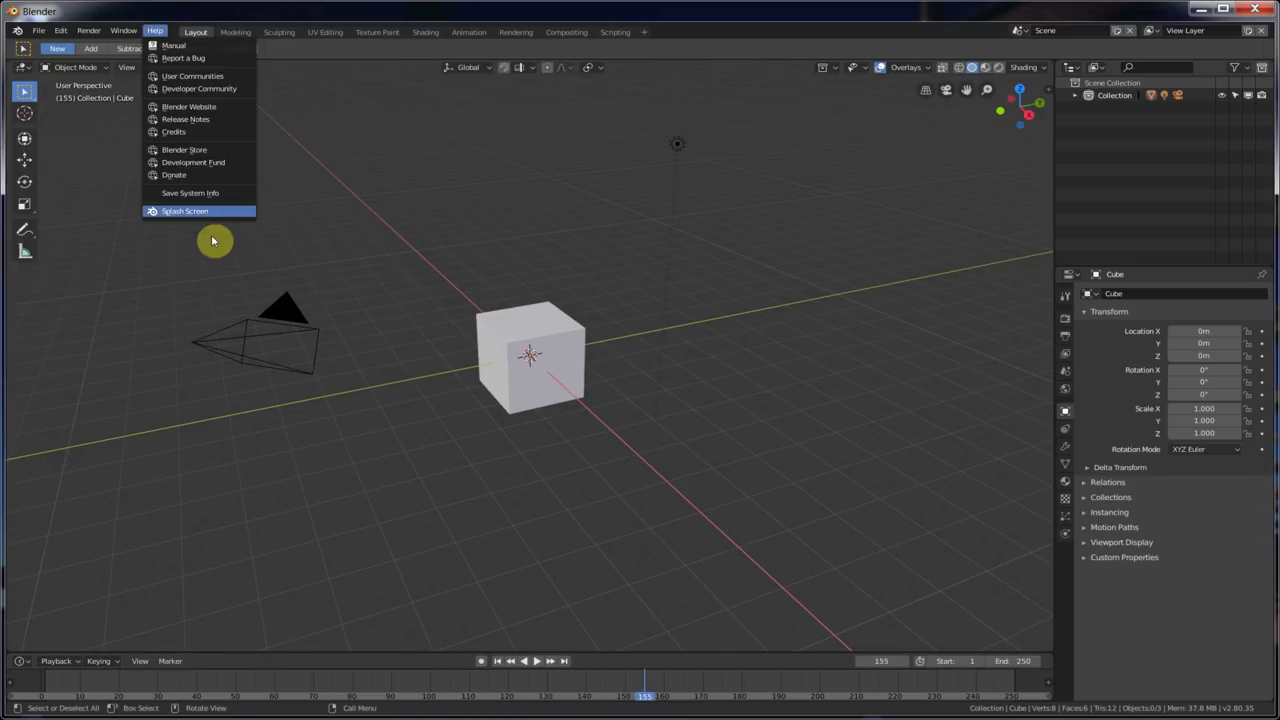
left_click(185, 211)
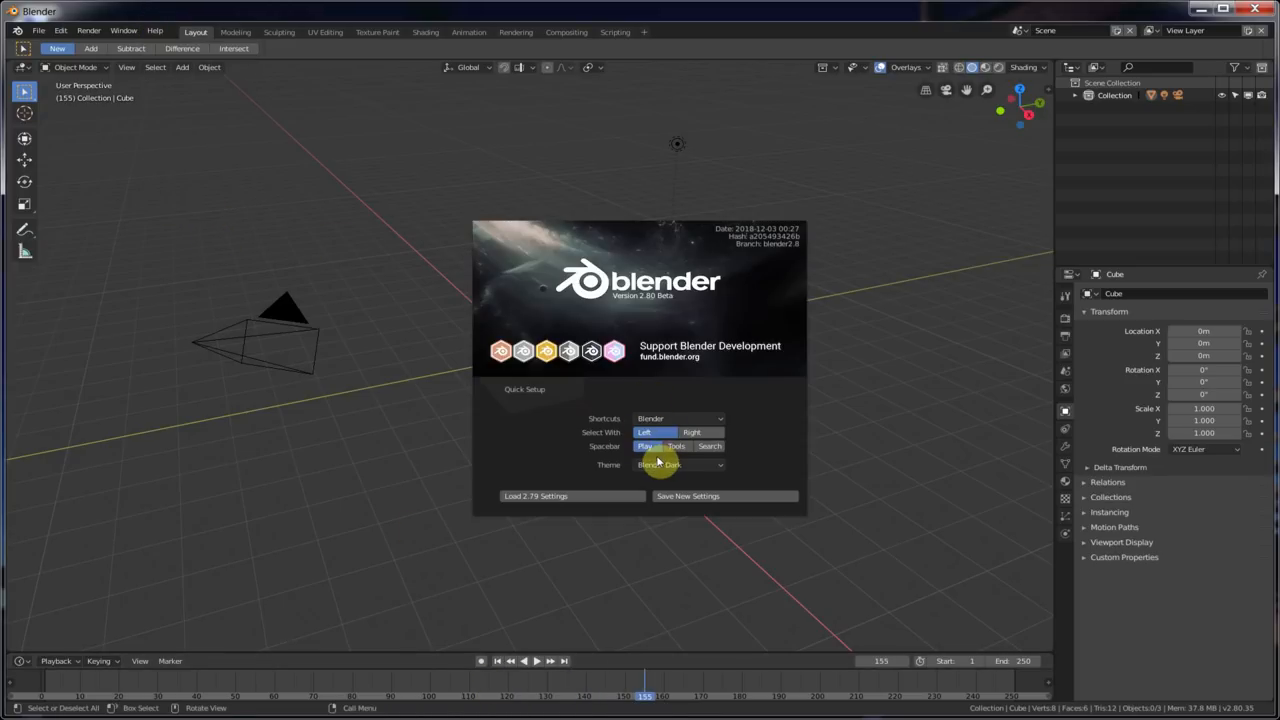
mouse_move(884, 100)
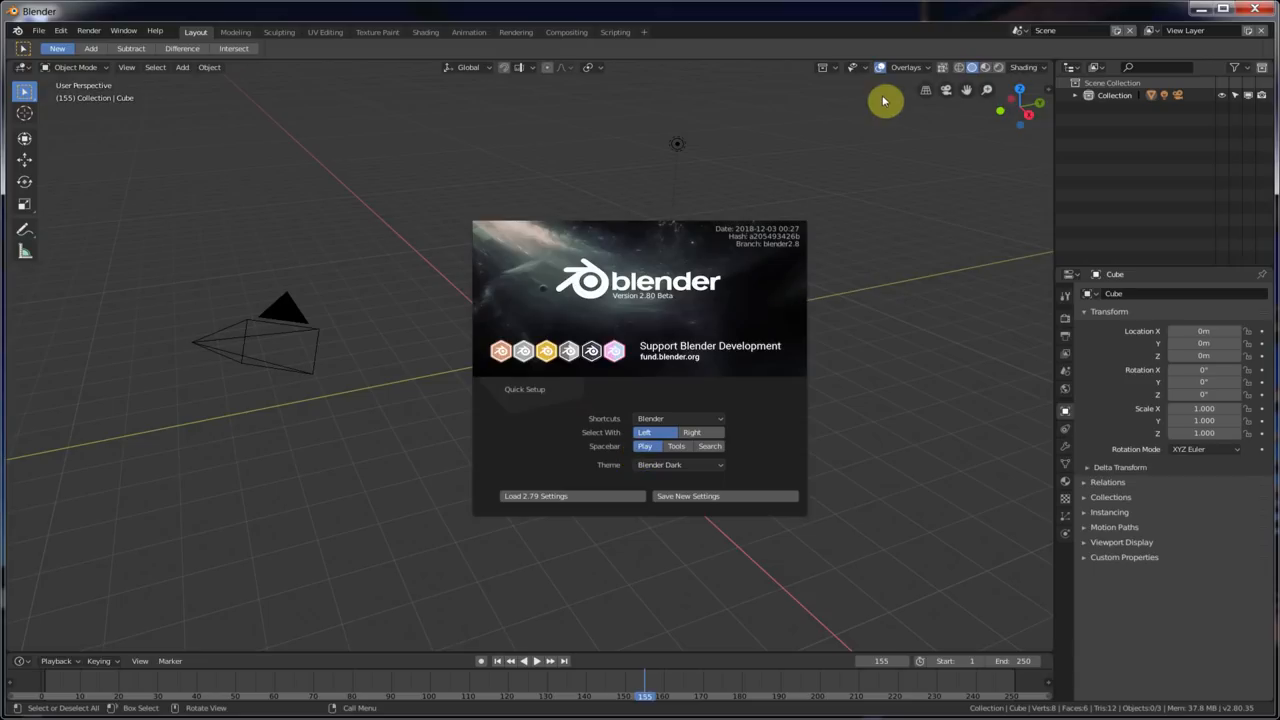
- Close the splash screen, play the animation in reverse, and stop it at frame 195
key("ctrl+shift+space")
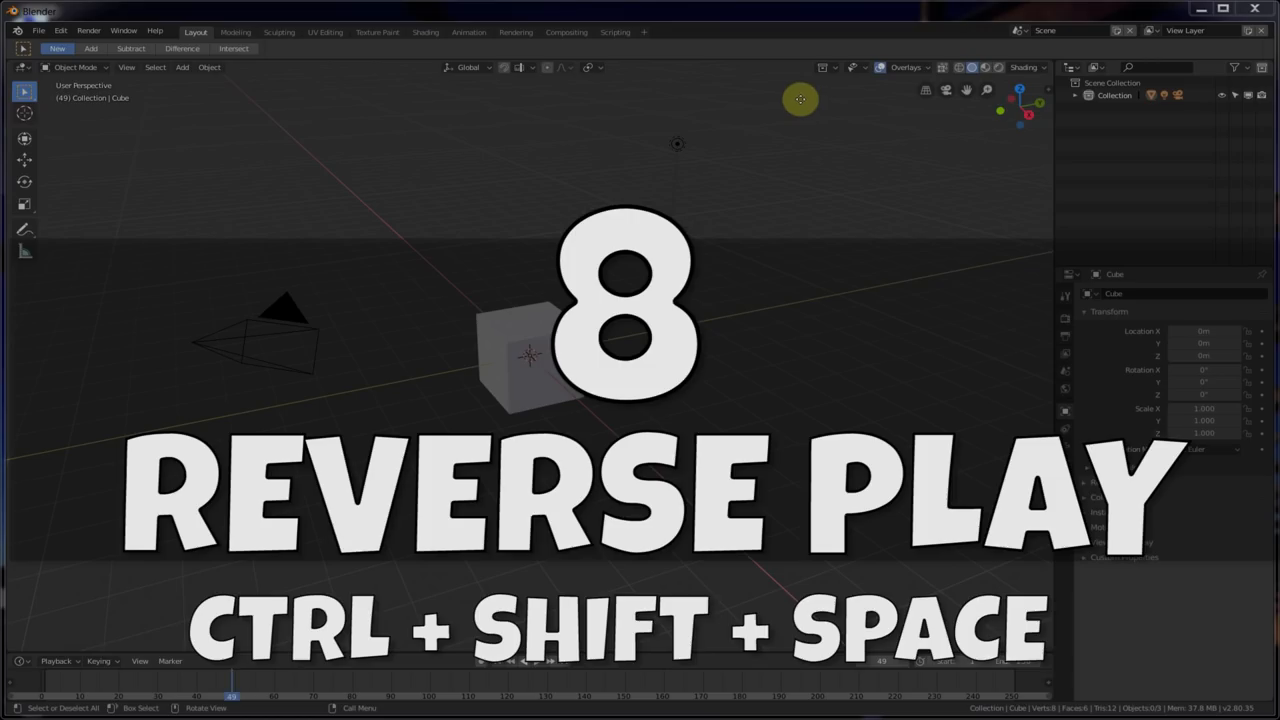
key("ctrl+shift+space")
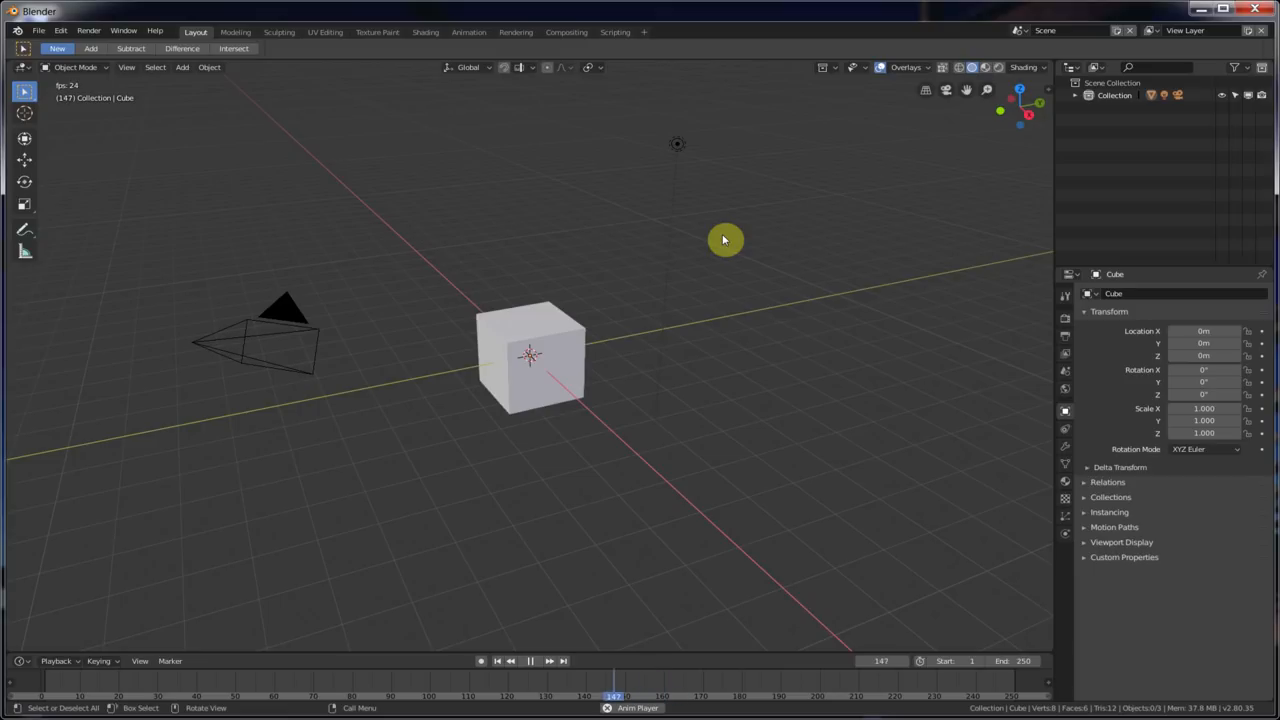
left_click(432, 695)
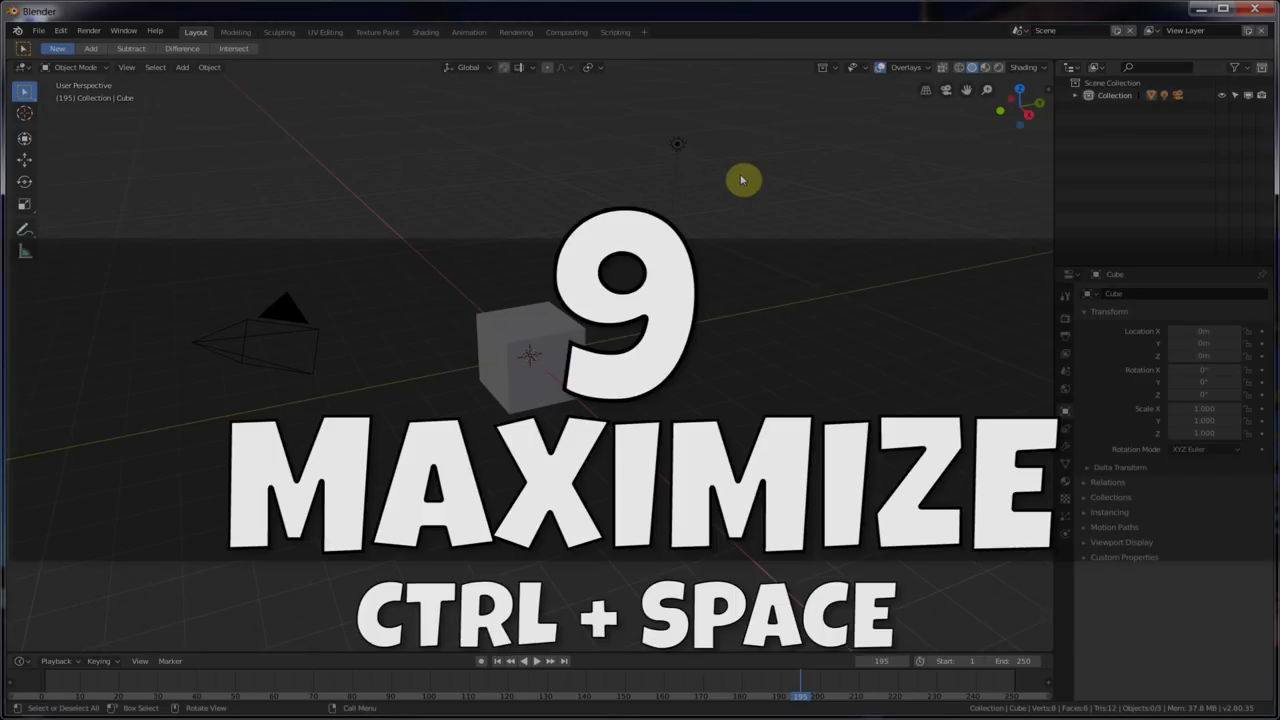
key("ctrl+space")
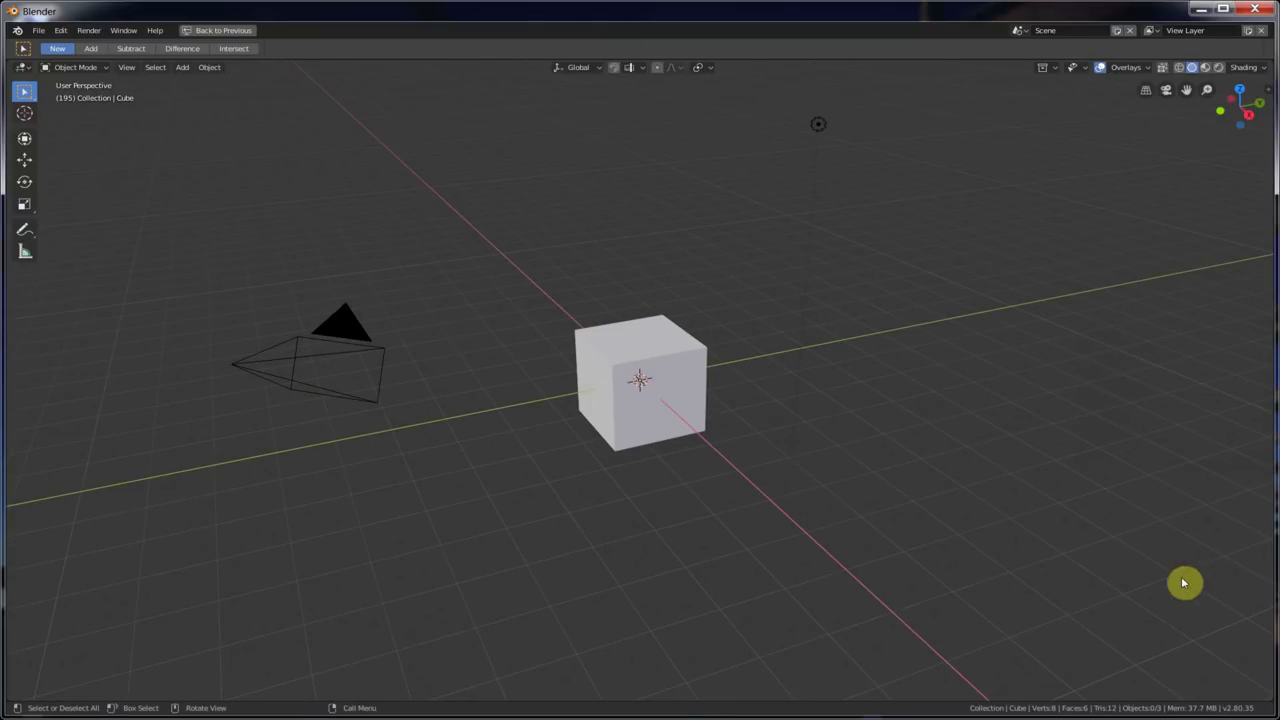
mouse_move(1255, 371)
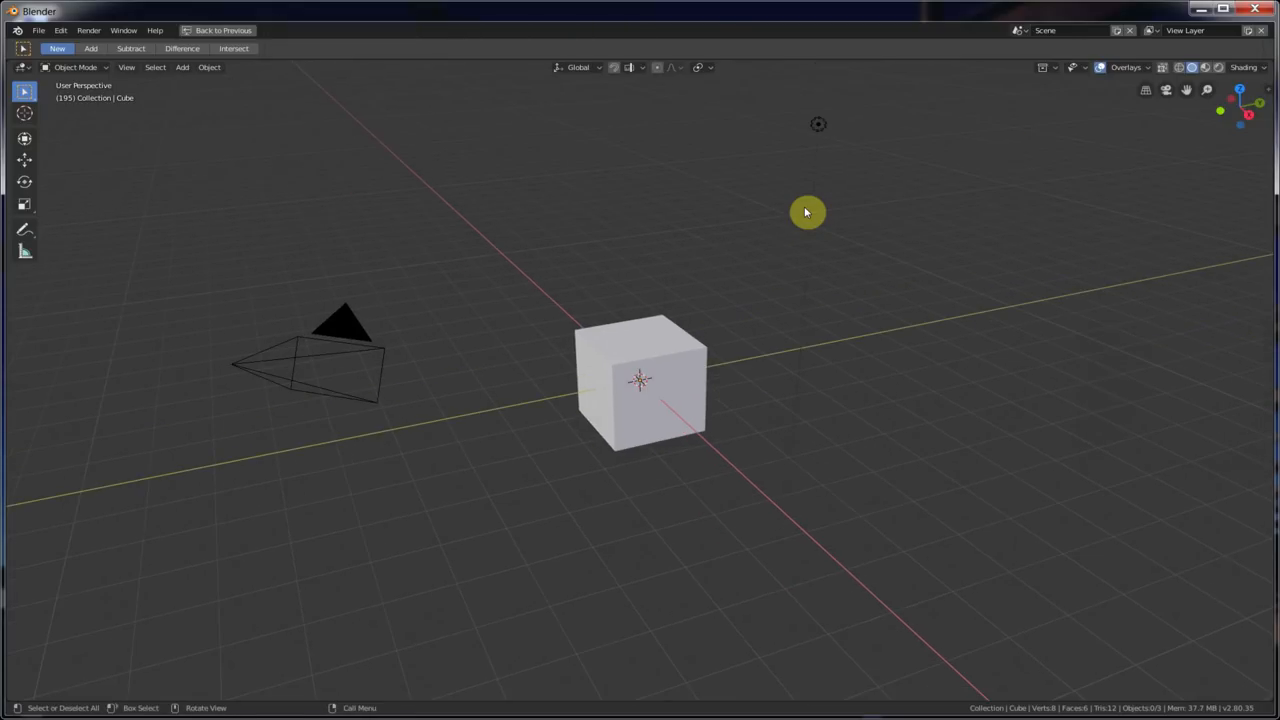
left_click(223, 30)
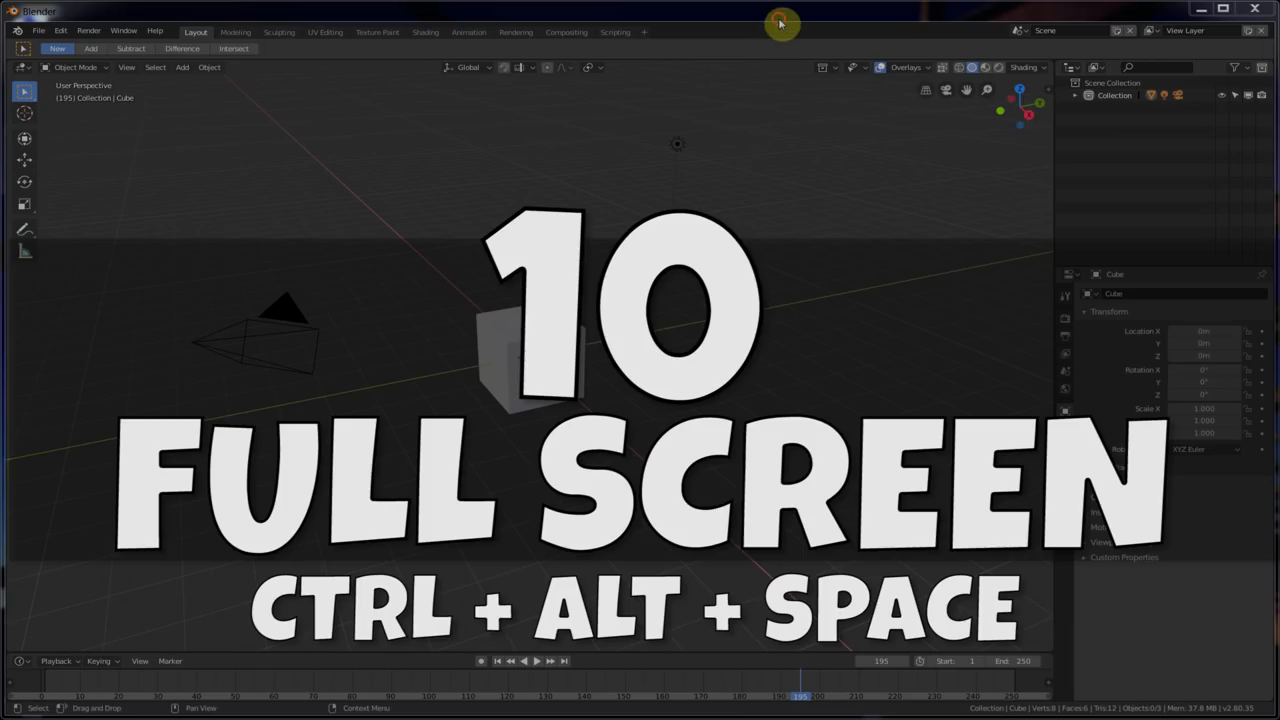
mouse_move(660, 285)
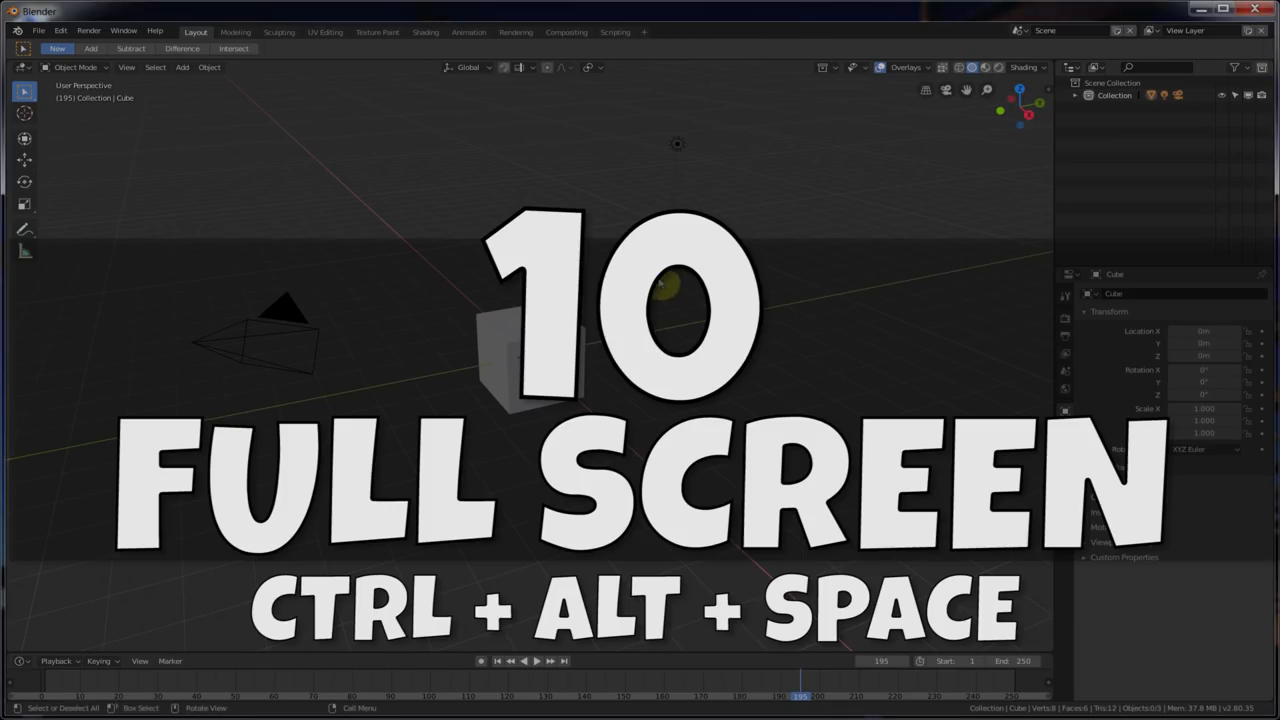
key("ctrl+alt+space")
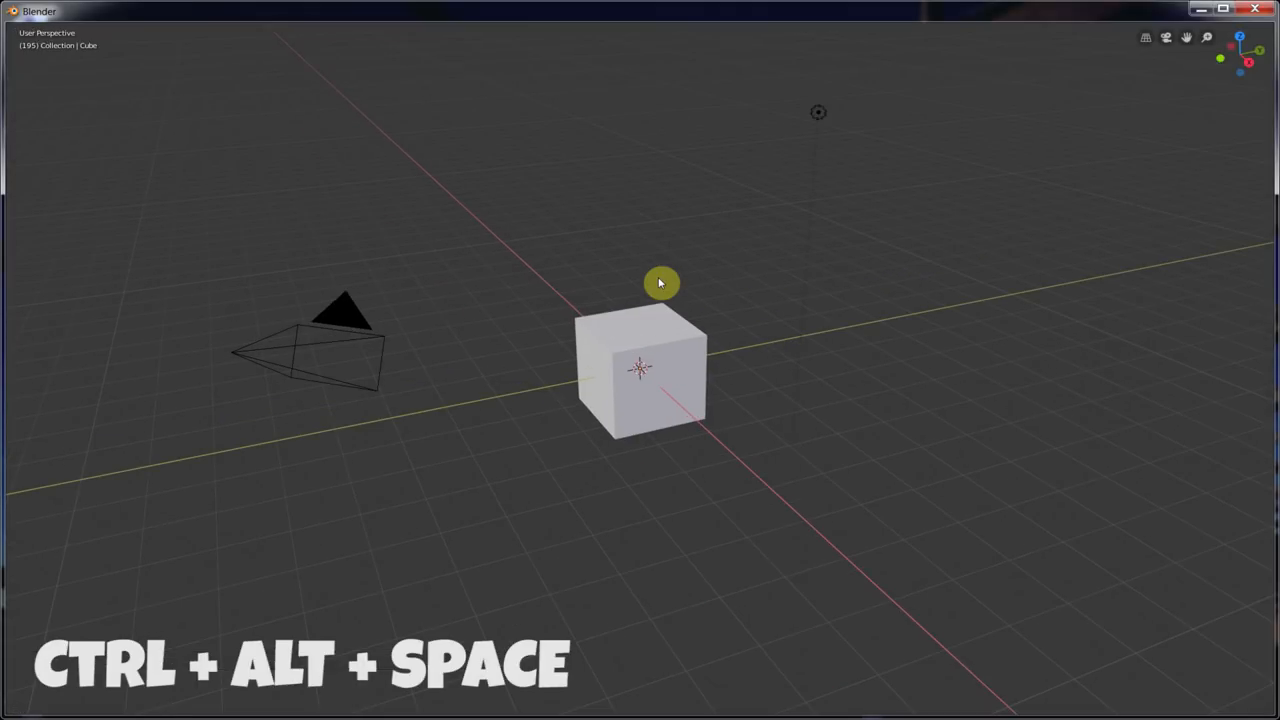
key("ctrl+alt+space")
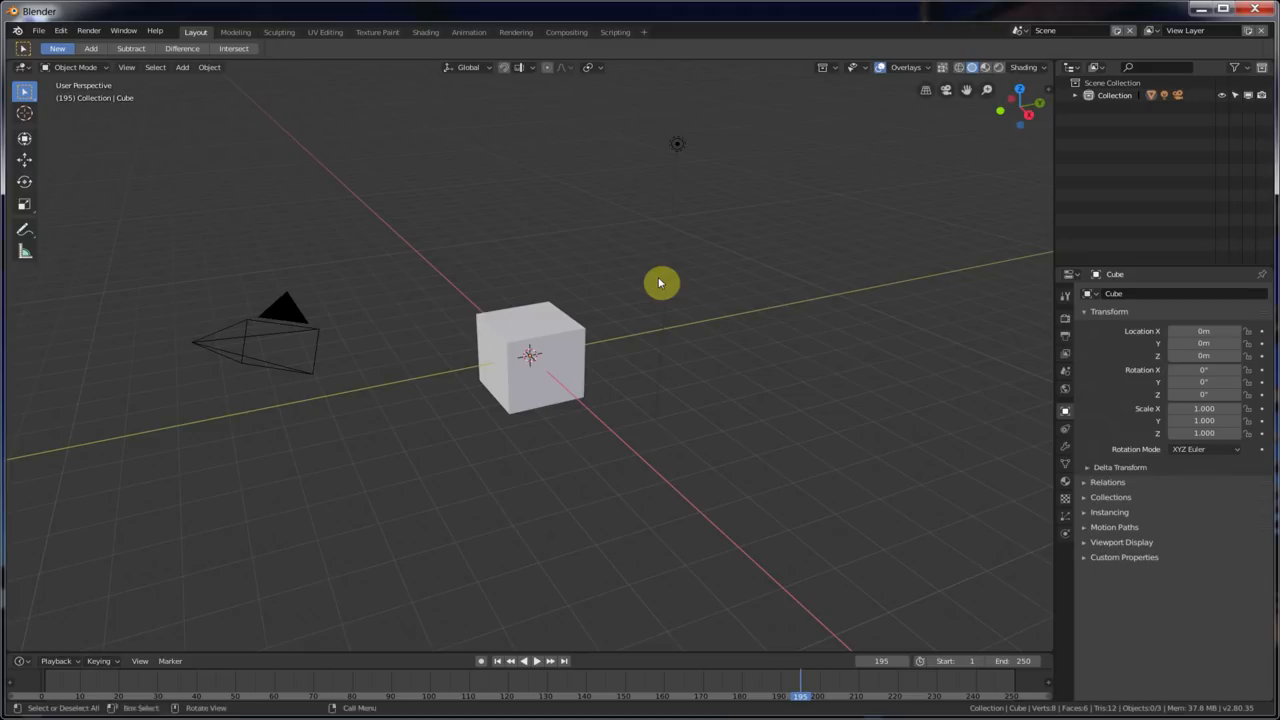
key("ctrl+space")
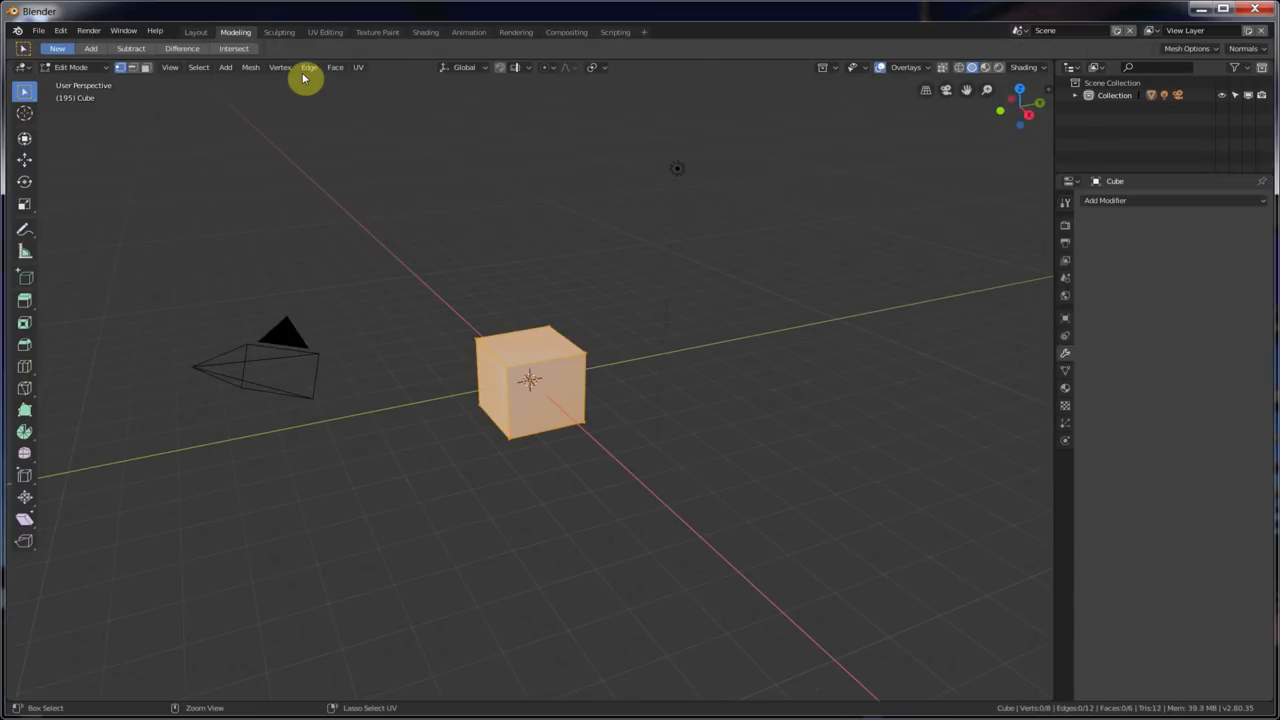
left_click(279, 31)
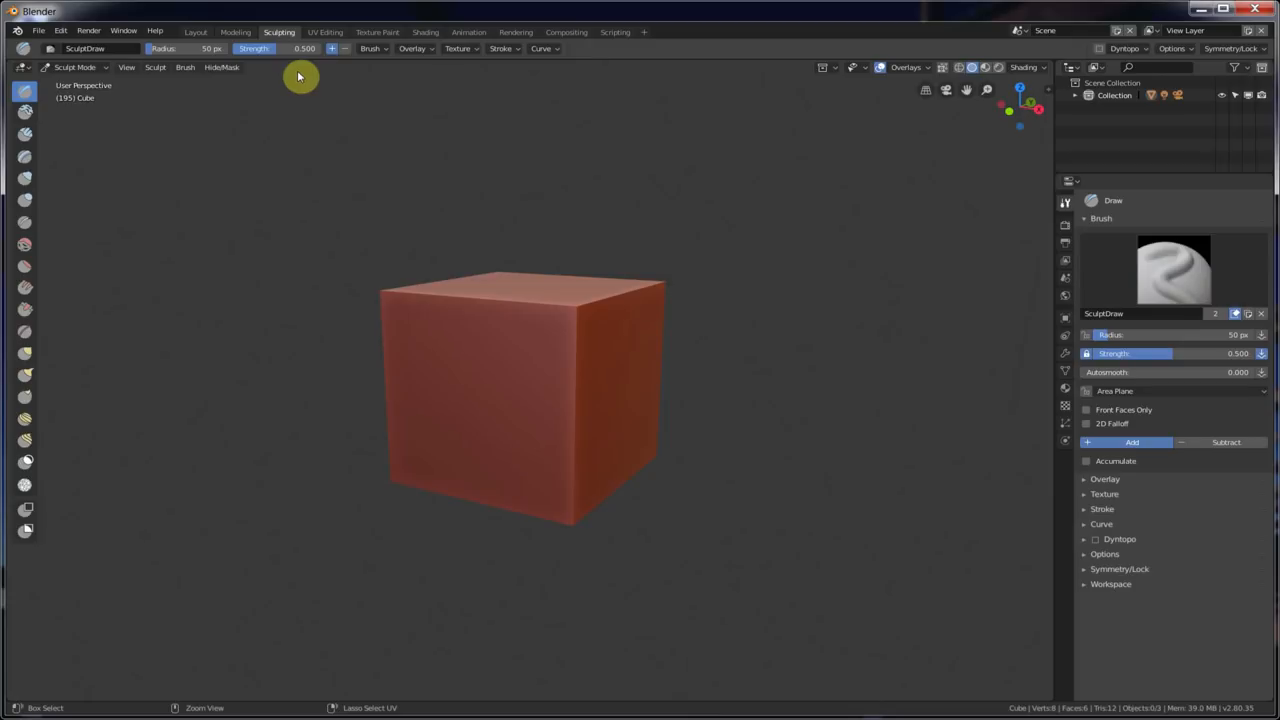
left_click(195, 31)
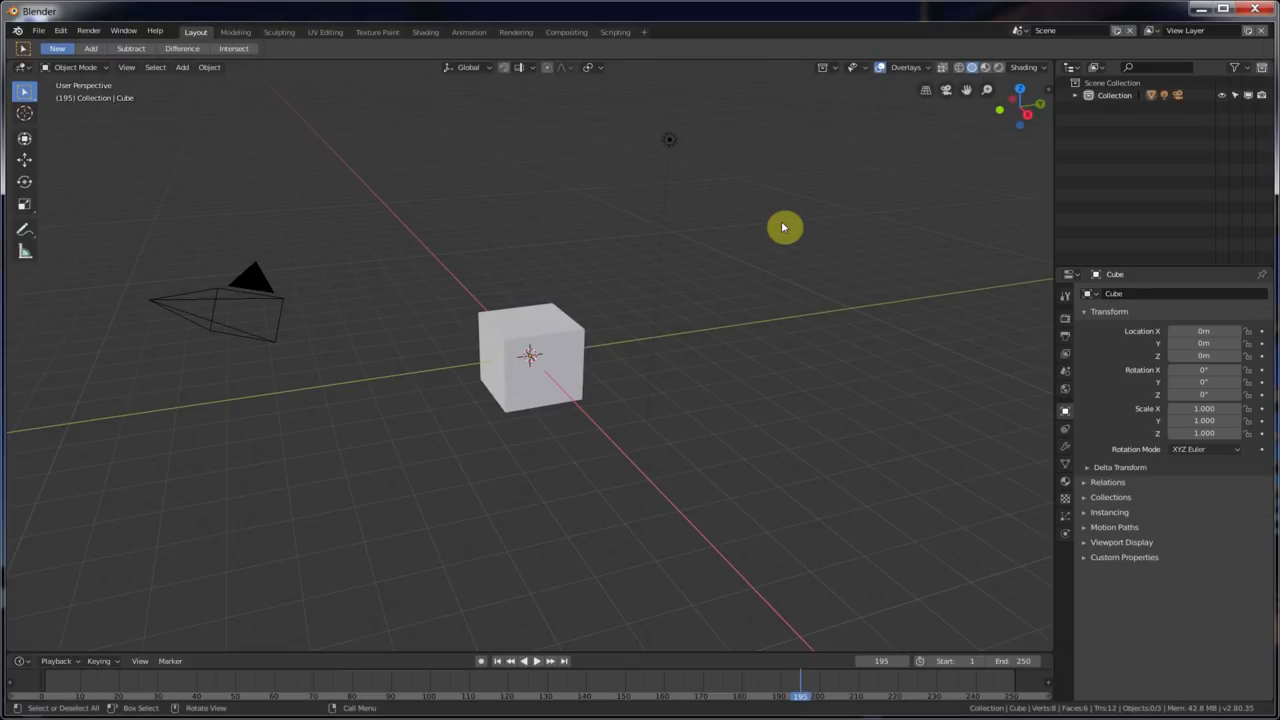
mouse_move(733, 265)
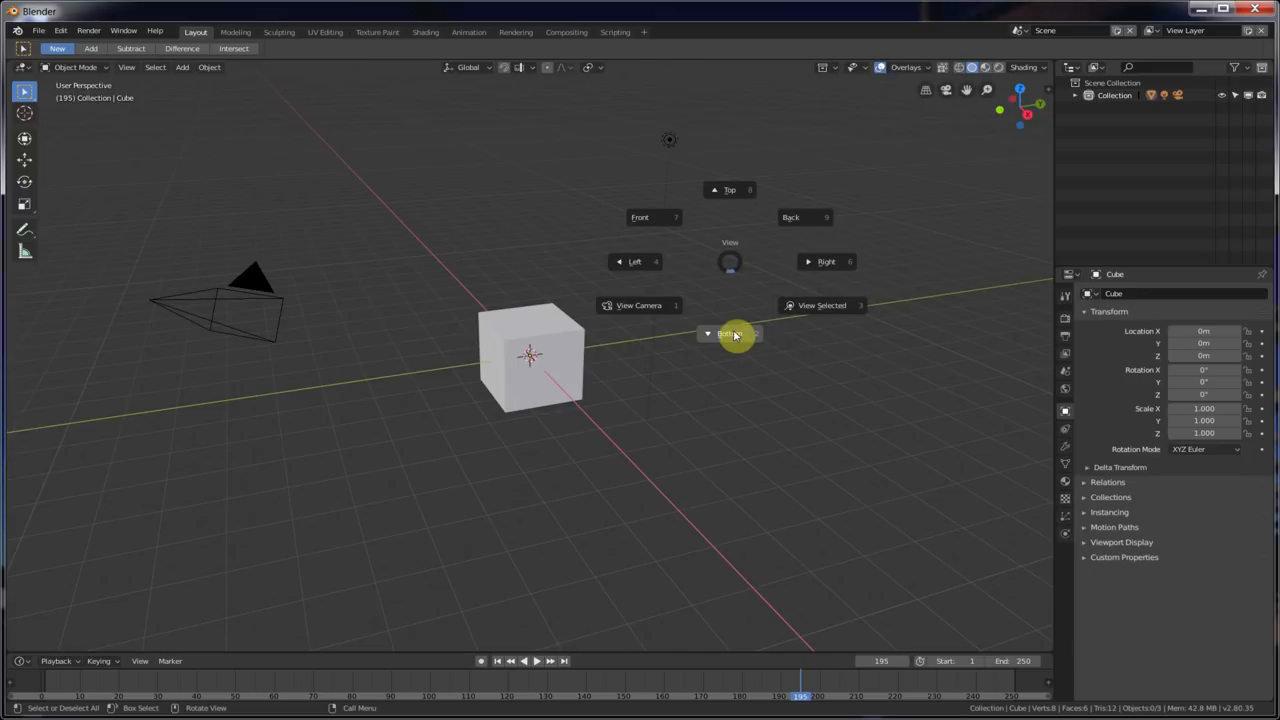
- View the scene from the right orthographically, select the camera and zoom in on it
left_click(730, 334)
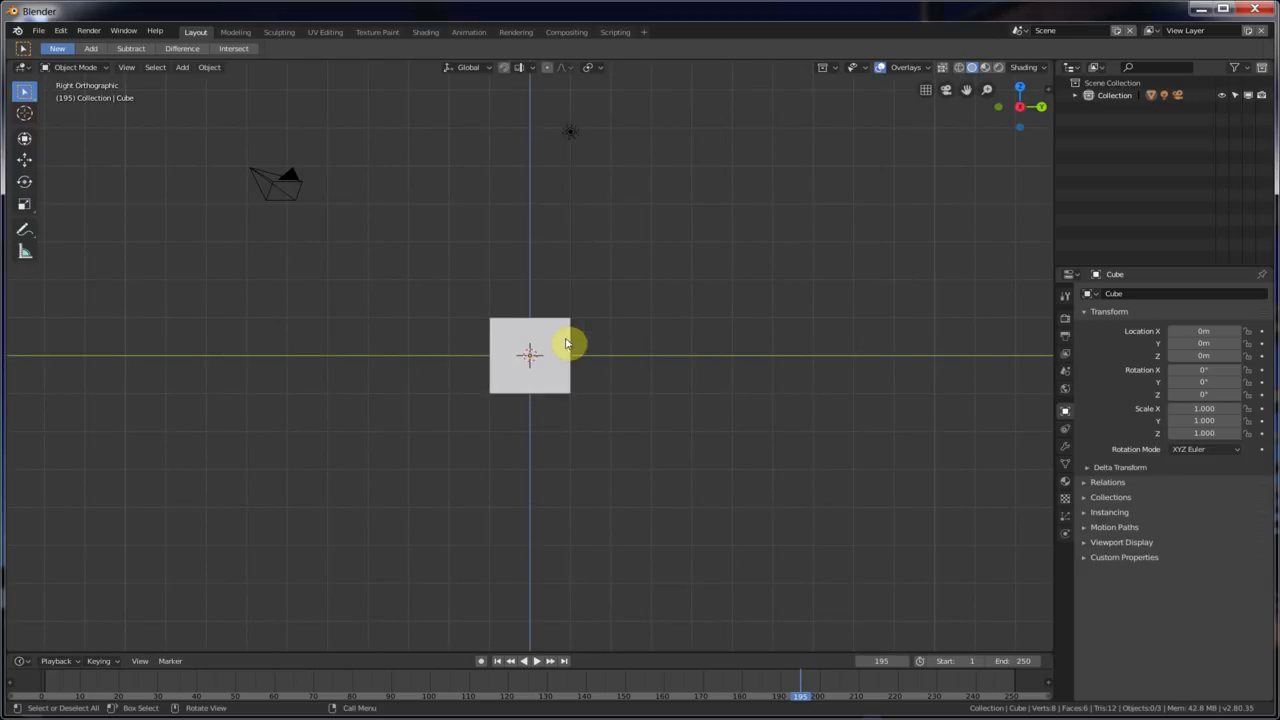
left_click(275, 185)
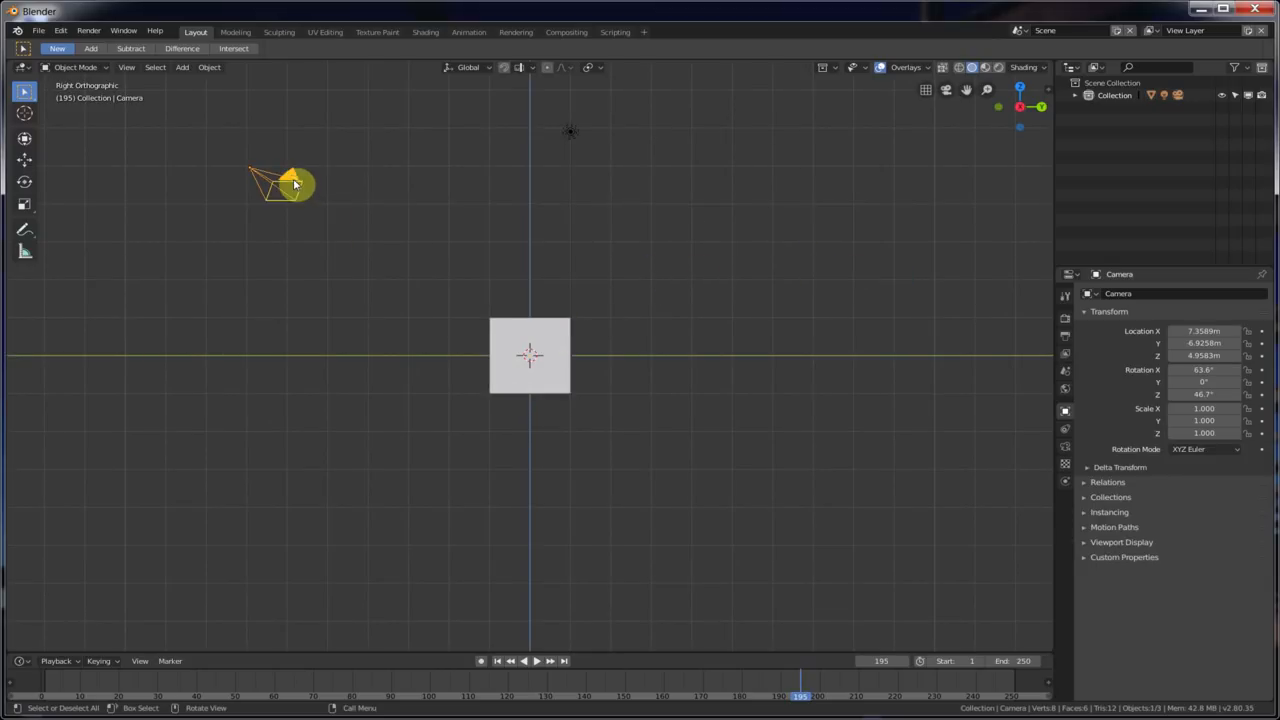
left_click_drag(295, 185, 668, 295)
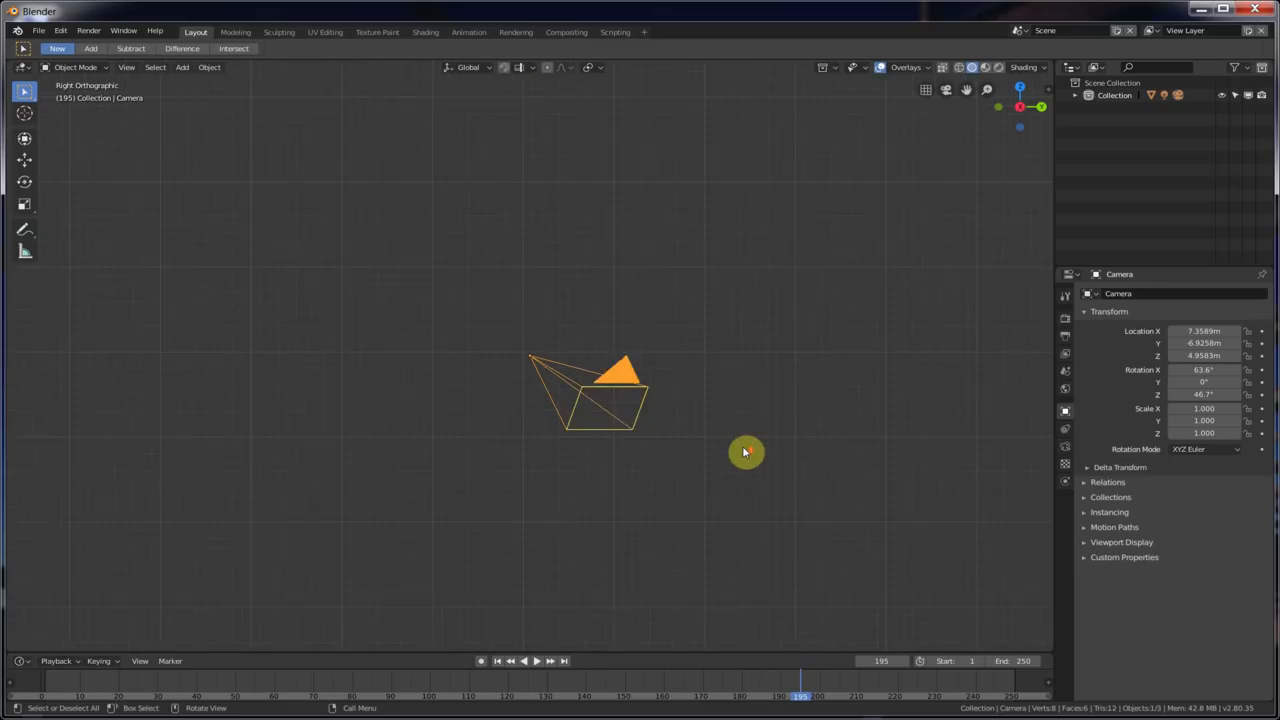
left_click_drag(745, 452, 730, 372)
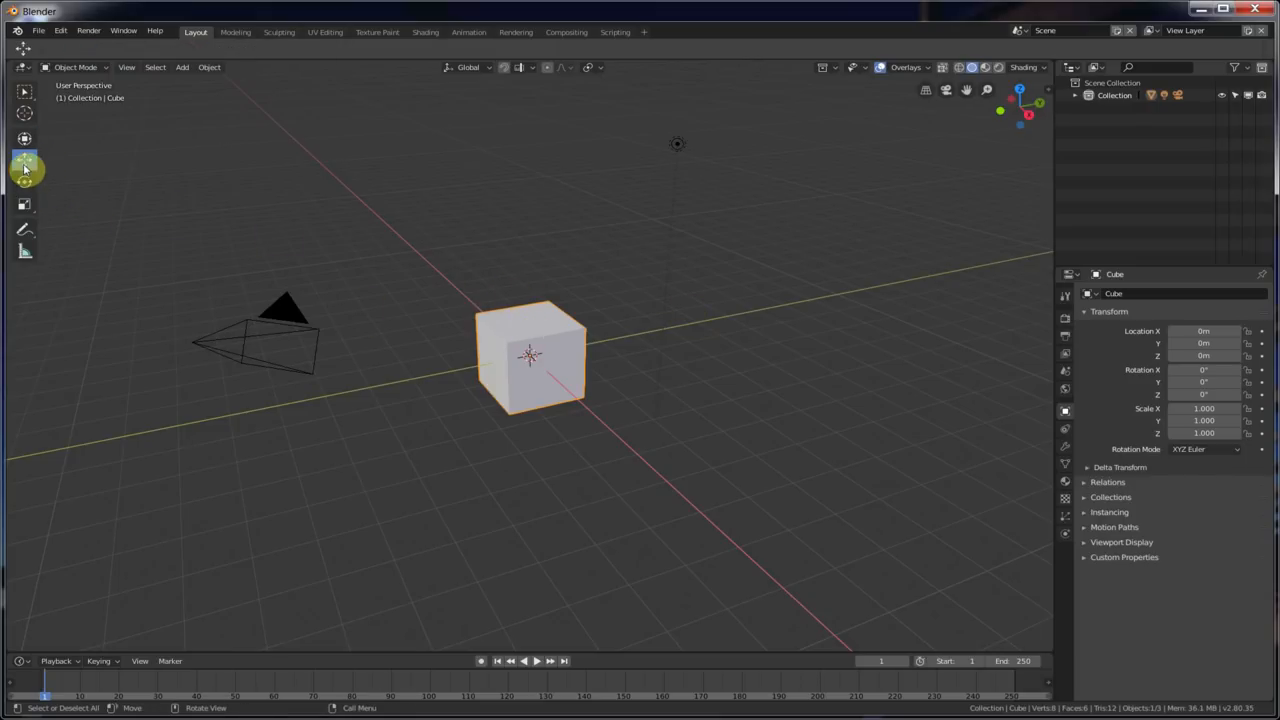
- Activate the Move tool in the toolbar
left_click(24, 161)
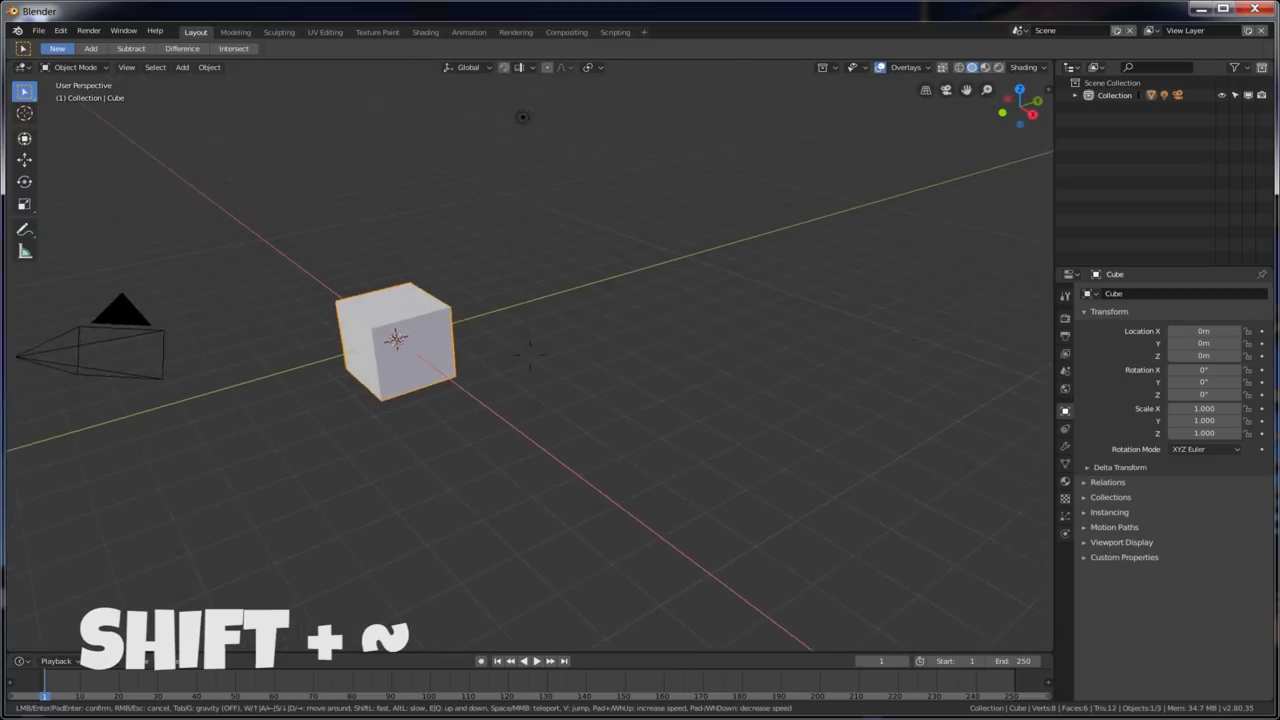
- Enter fly navigation with Shift+~ to view the cube from a new angle
key("shift+grave")
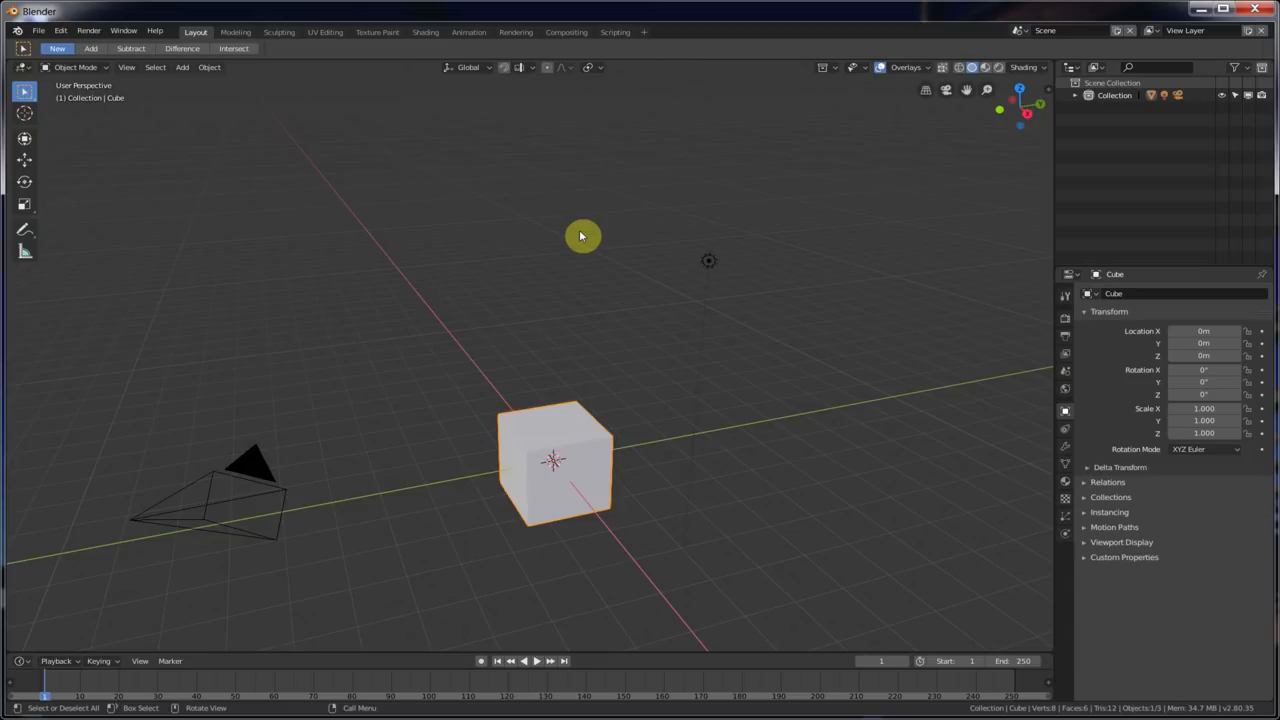
mouse_move(575, 237)
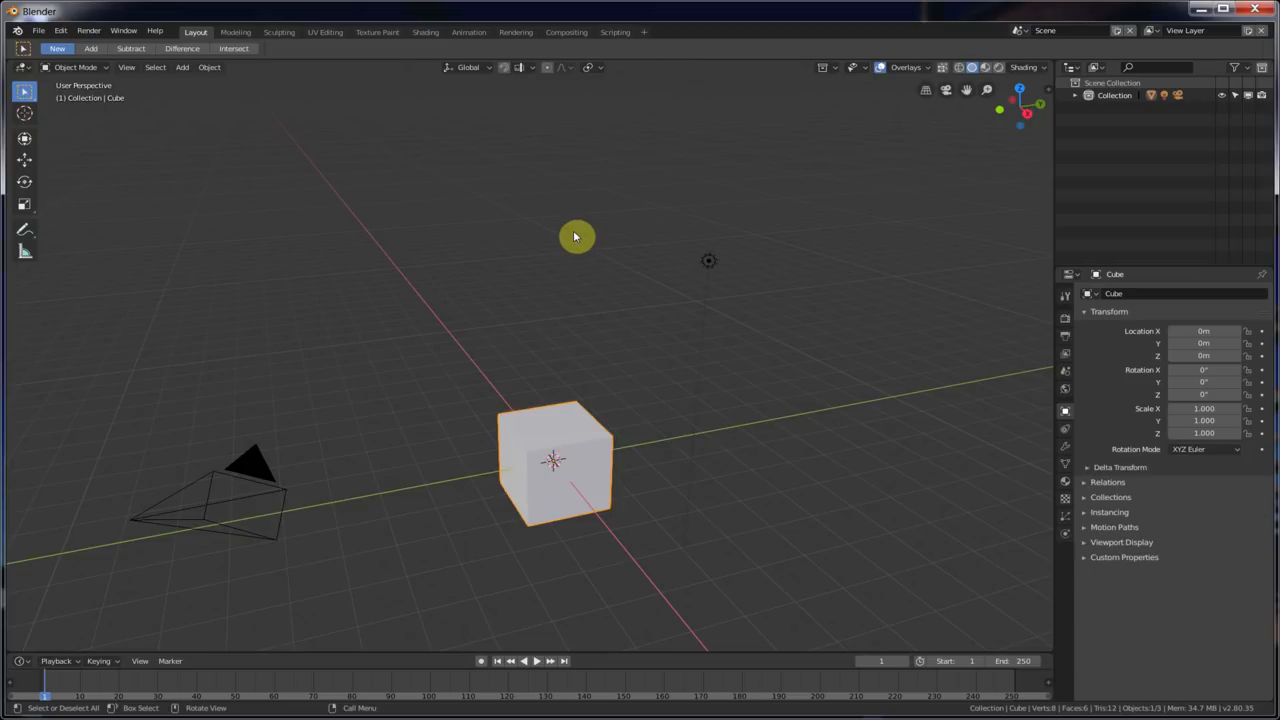